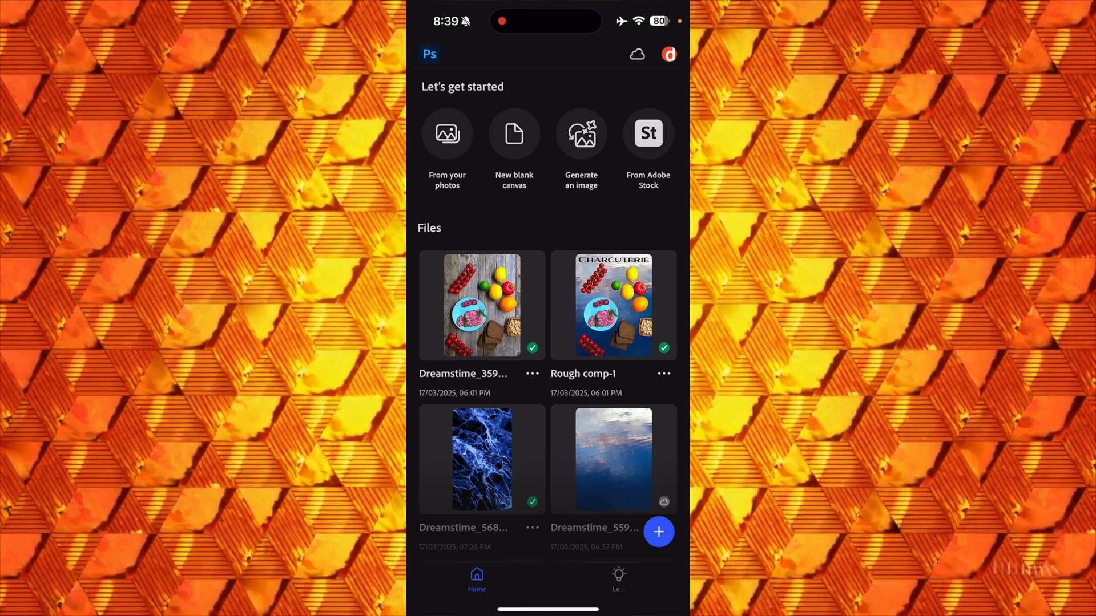
# Step: Open the first food flat-lay photo thumbnail from the recent files
pyautogui.click(480, 306)
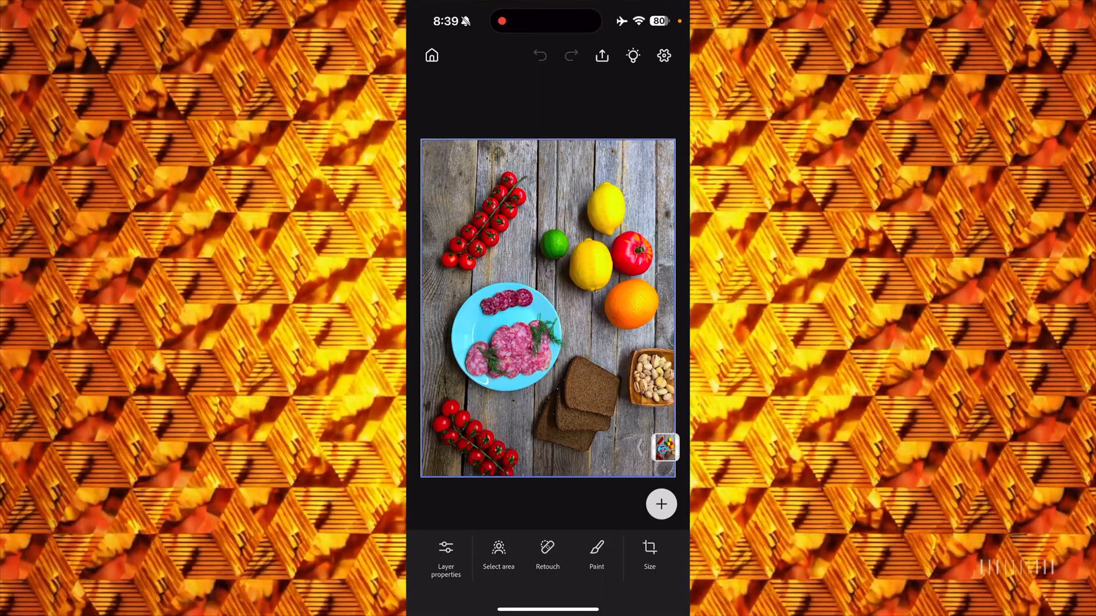
# Step: Drag the crop frame taller and choose Generative expand for the empty top strip
pyautogui.click(648, 556)
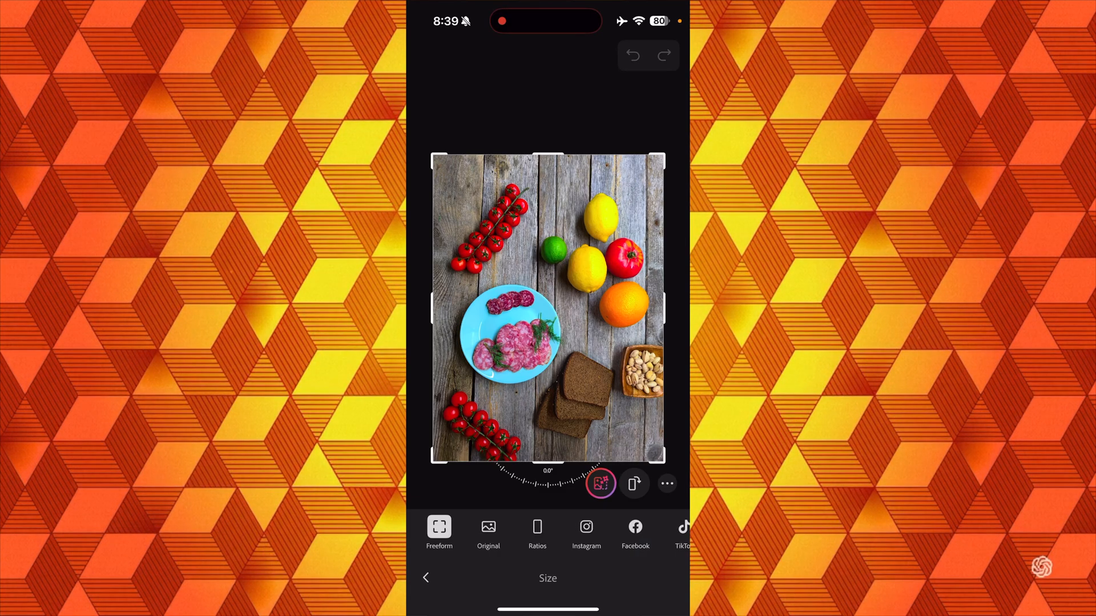
pyautogui.click(666, 483)
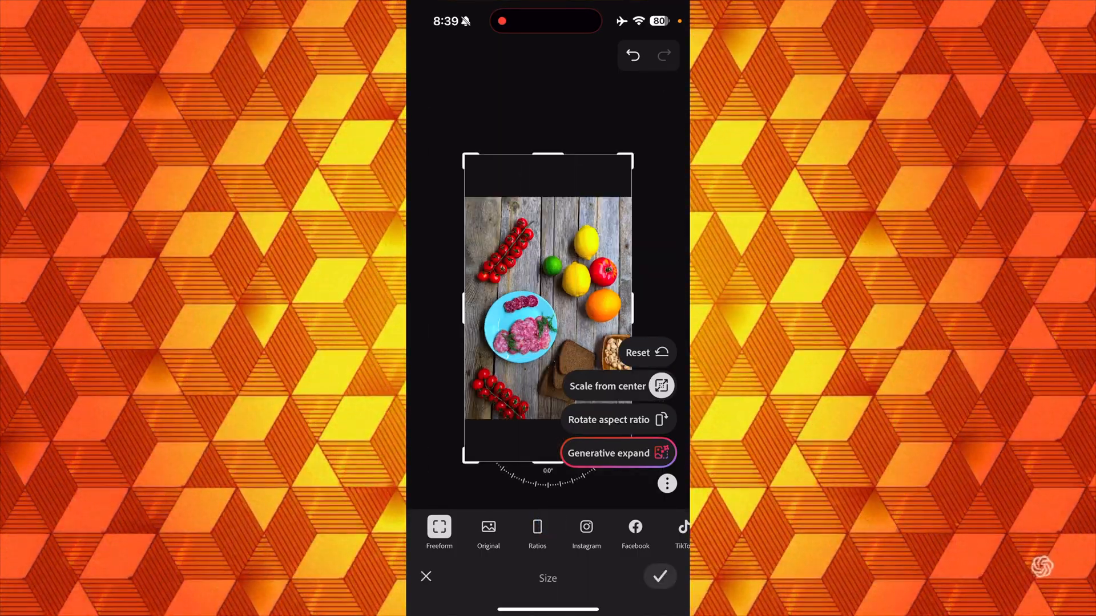
pyautogui.click(608, 453)
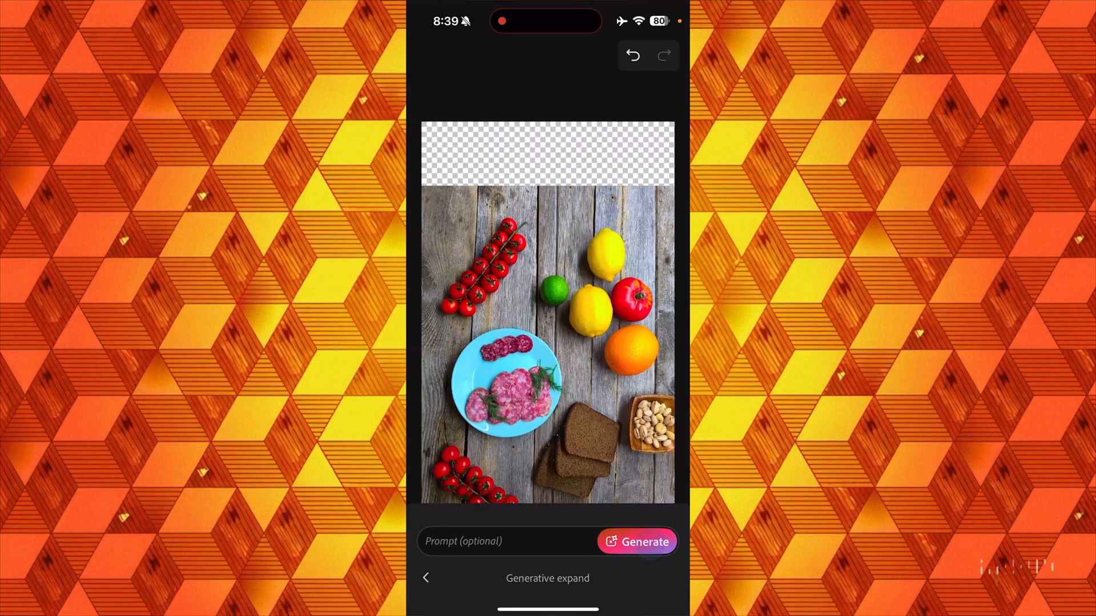
# Step: Generate wooden tabletop for the strip and preview all three variations in turn
pyautogui.click(636, 542)
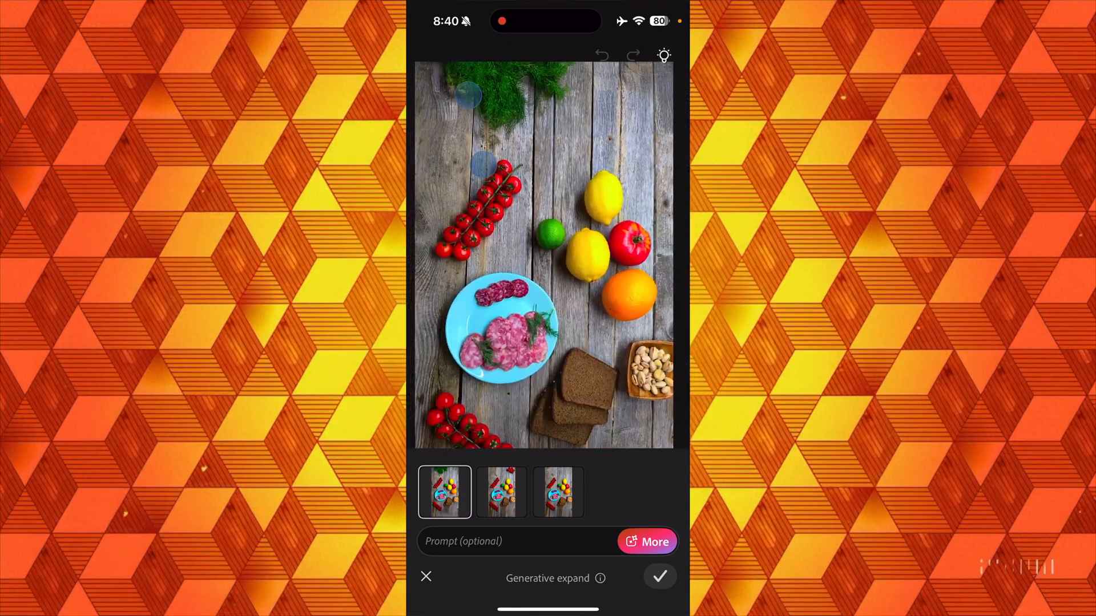
pyautogui.click(502, 491)
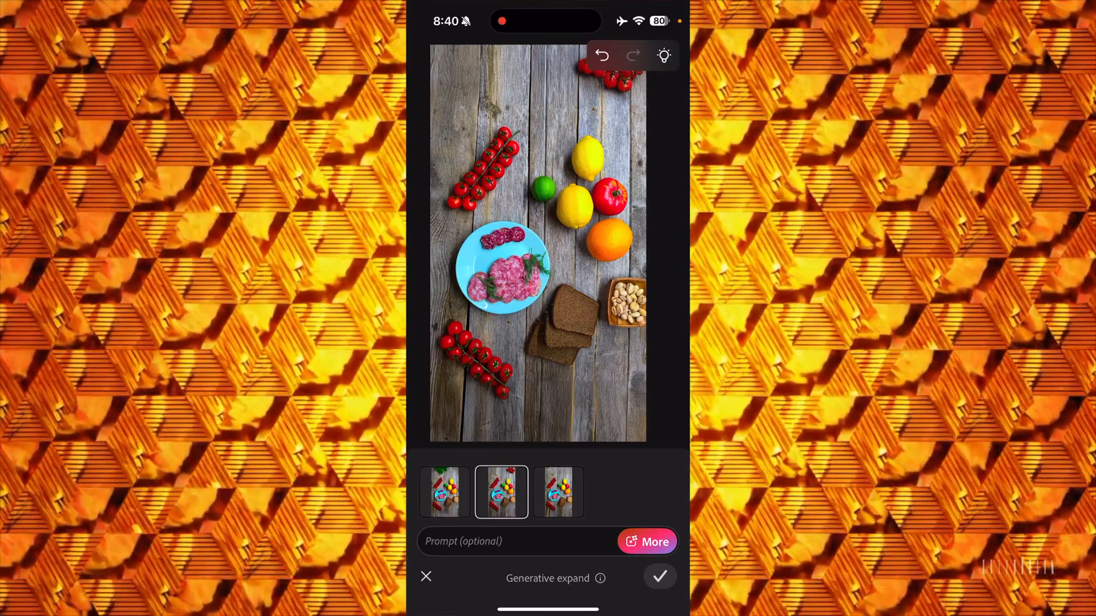
pyautogui.click(558, 491)
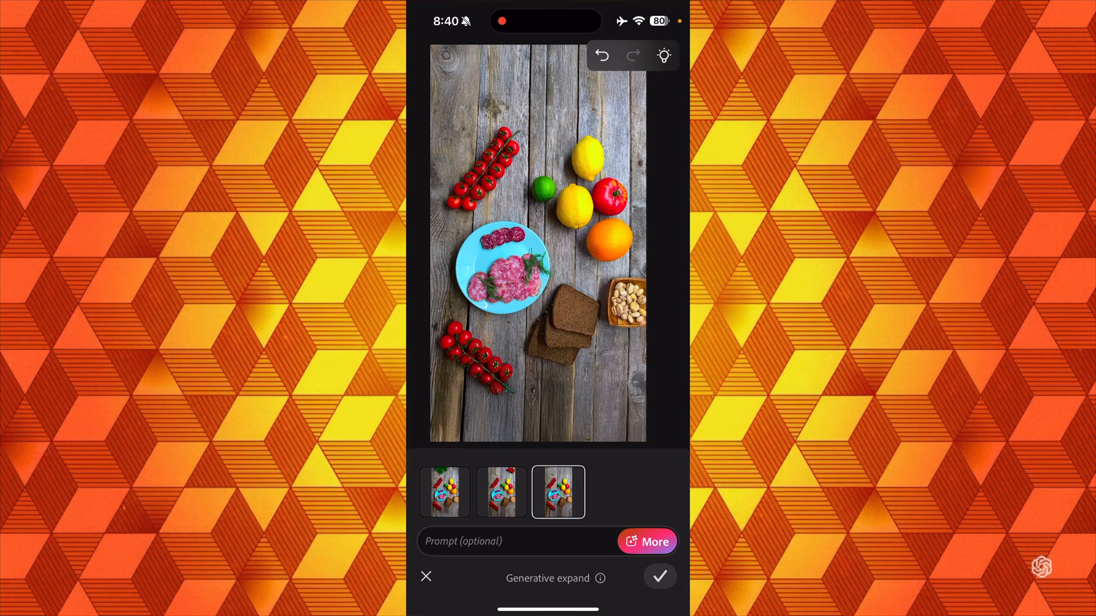
pyautogui.click(444, 491)
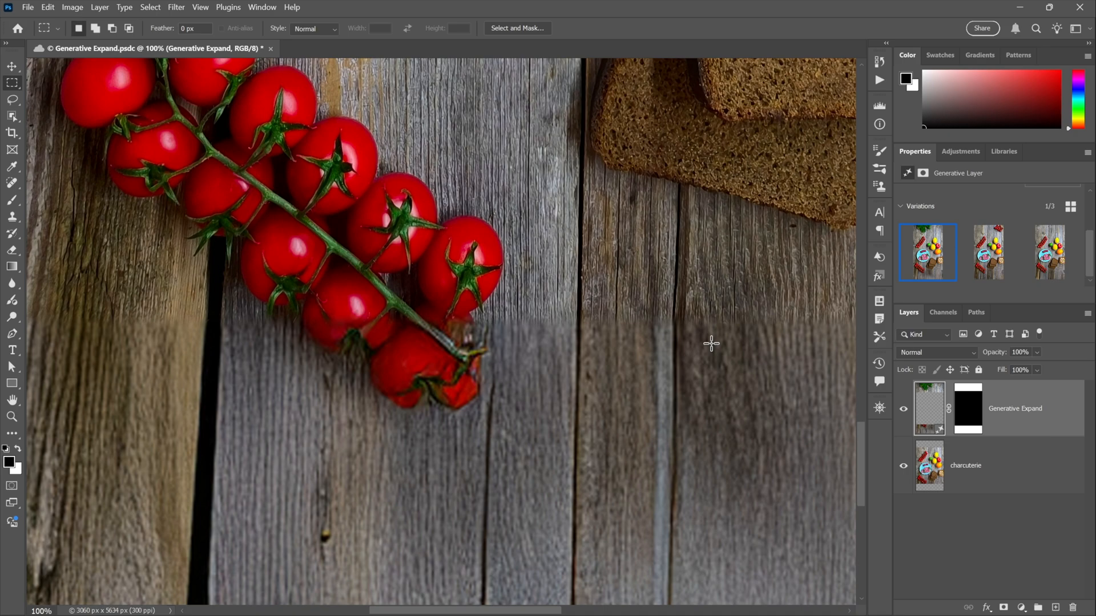
pyautogui.moveTo(988, 254)
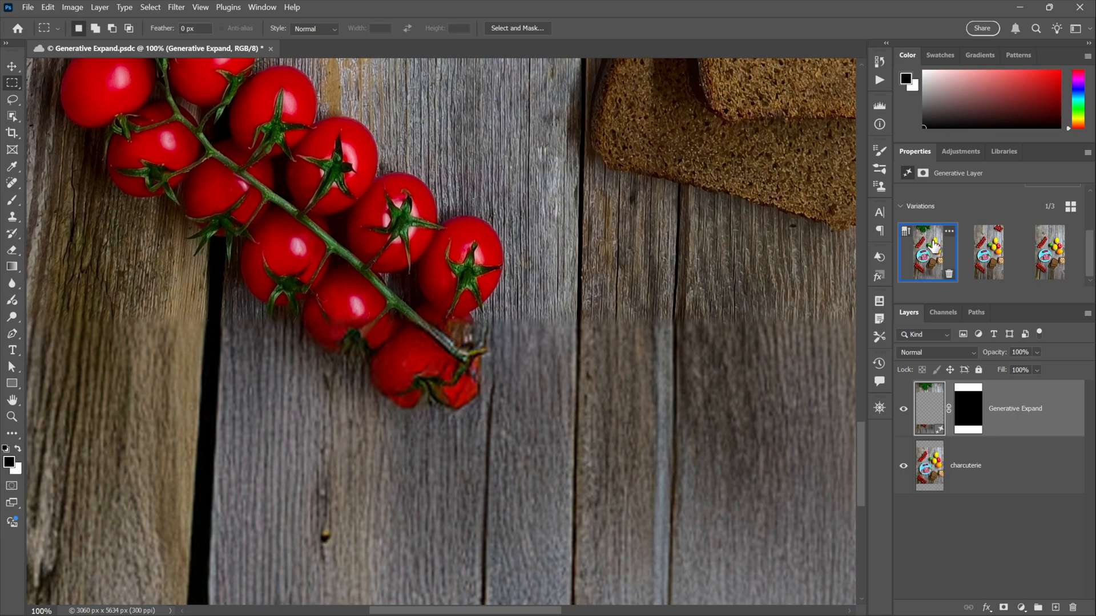
pyautogui.moveTo(907, 236)
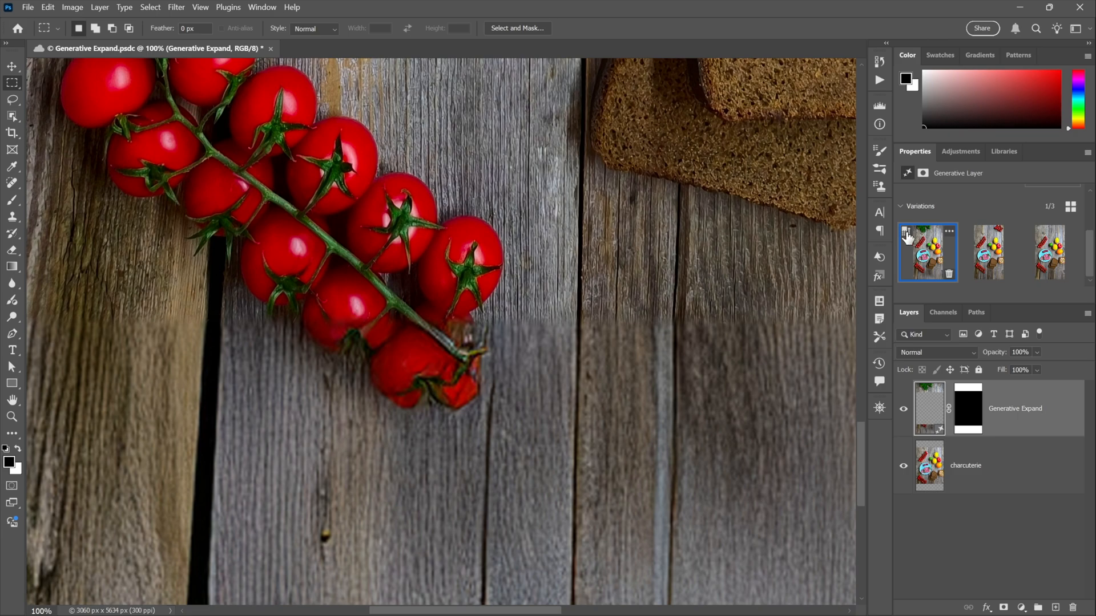
pyautogui.moveTo(691, 339)
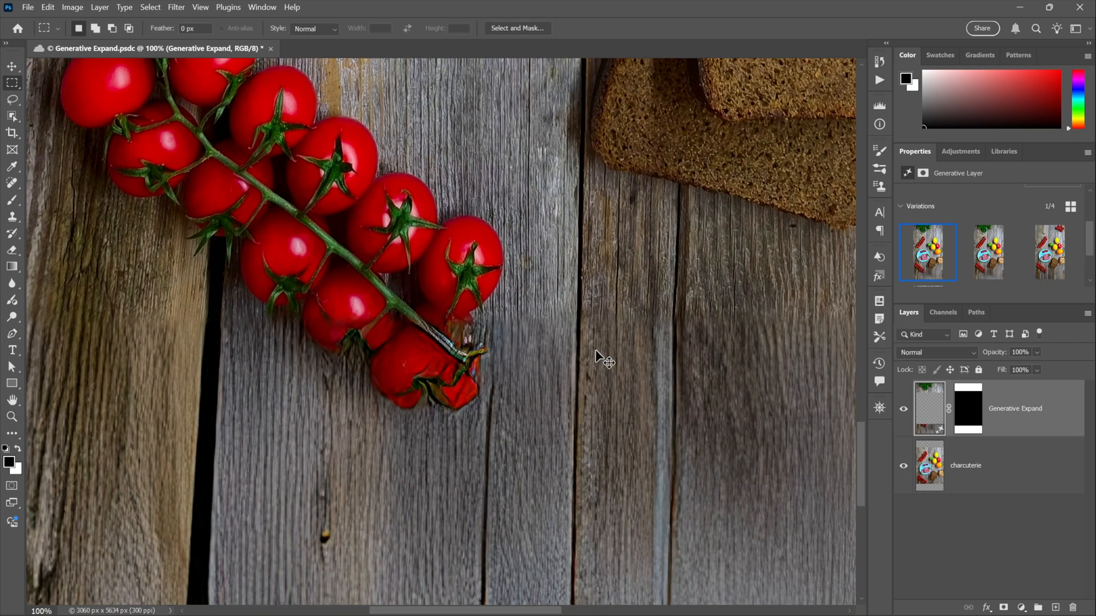
pyautogui.moveTo(596, 351)
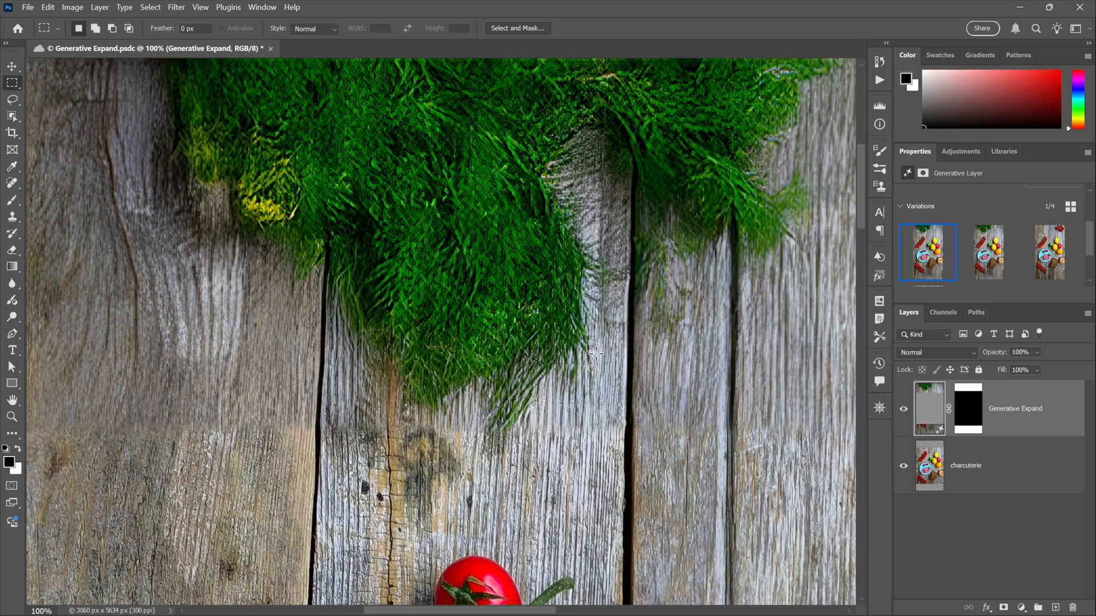
pyautogui.moveTo(184, 347)
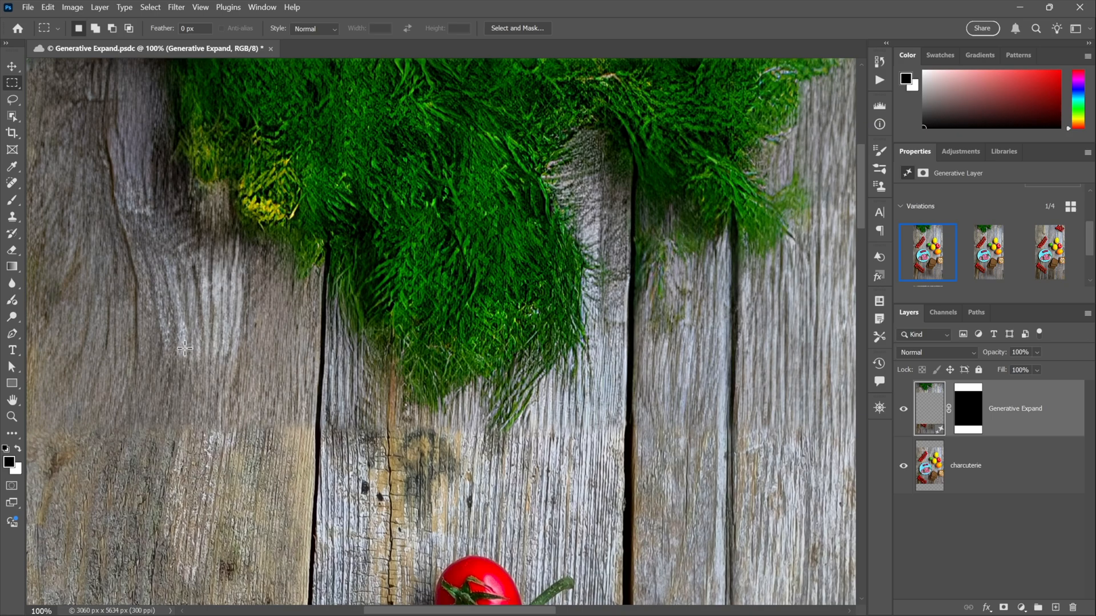
pyautogui.moveTo(247, 374)
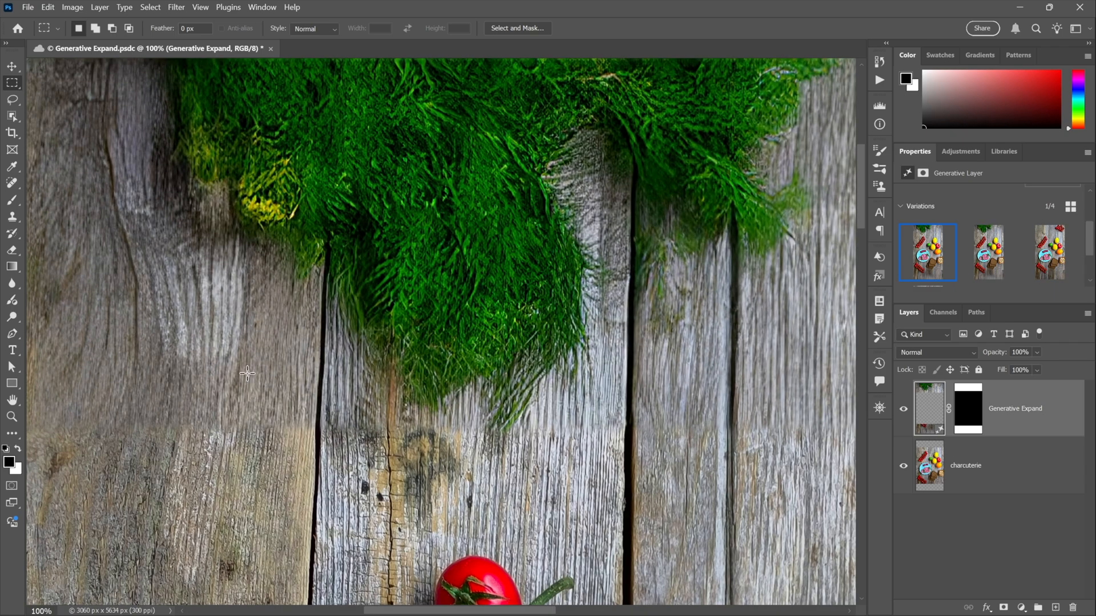
pyautogui.moveTo(228, 354)
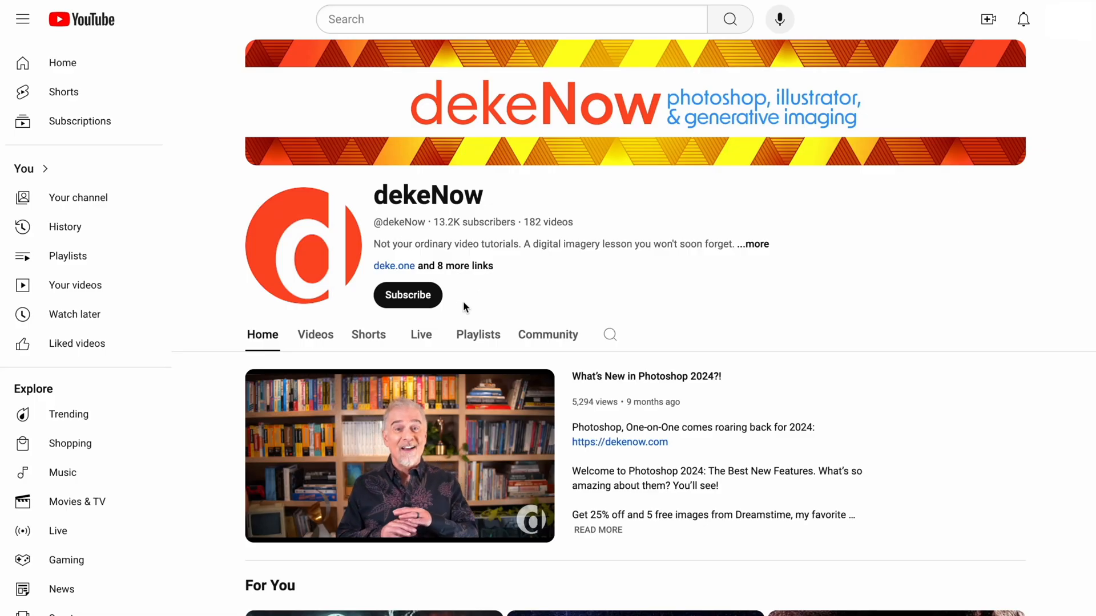
# Step: Show the channel page with its What's New in Photoshop 2024 video
pyautogui.click(406, 294)
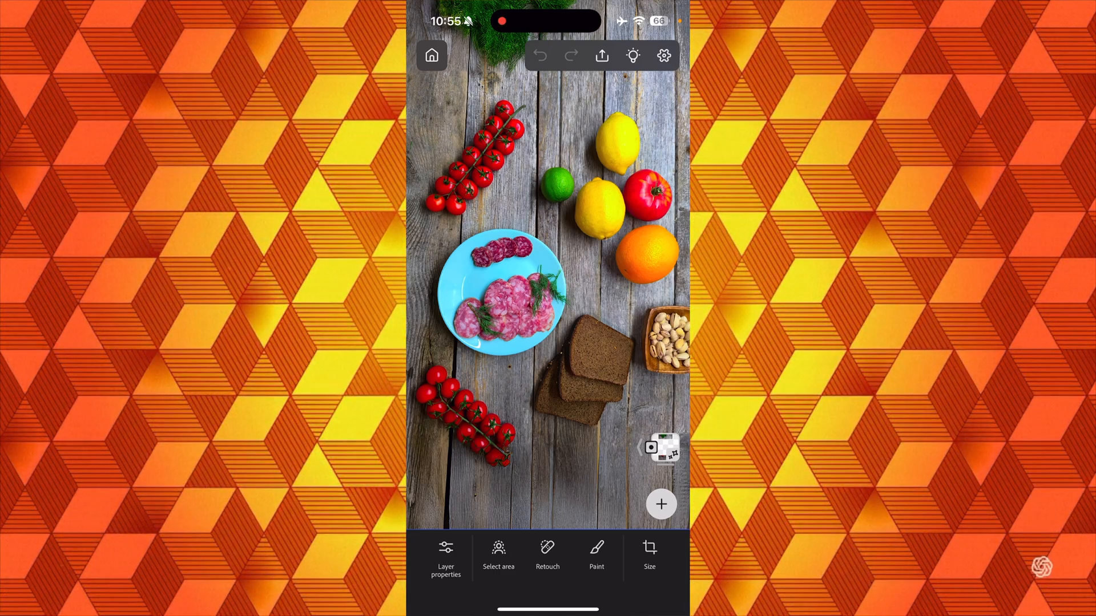
# Step: Expand the layer thumbnail stack and show the Layers list with Generative Expand on top
pyautogui.click(659, 447)
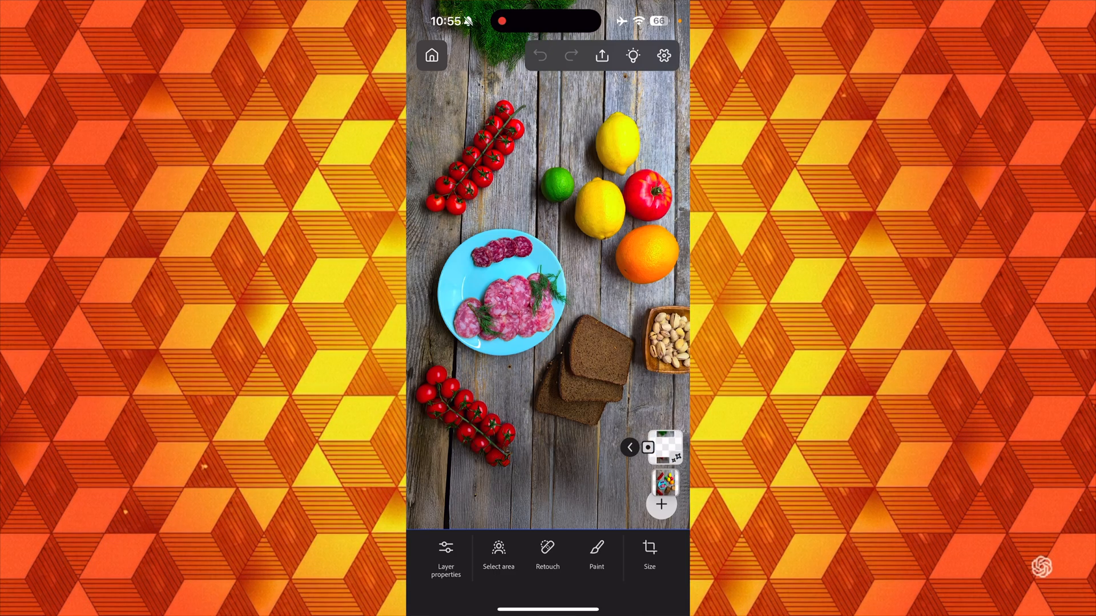
pyautogui.click(445, 557)
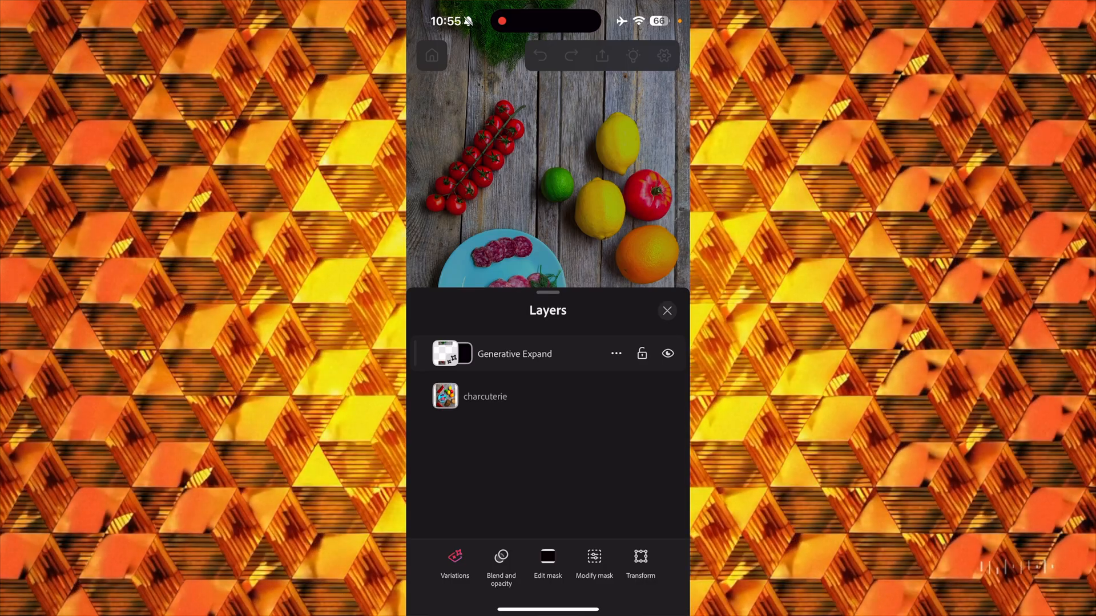
# Step: Merge the Generative Expand layer down into the single charcuterie photo layer
pyautogui.click(615, 354)
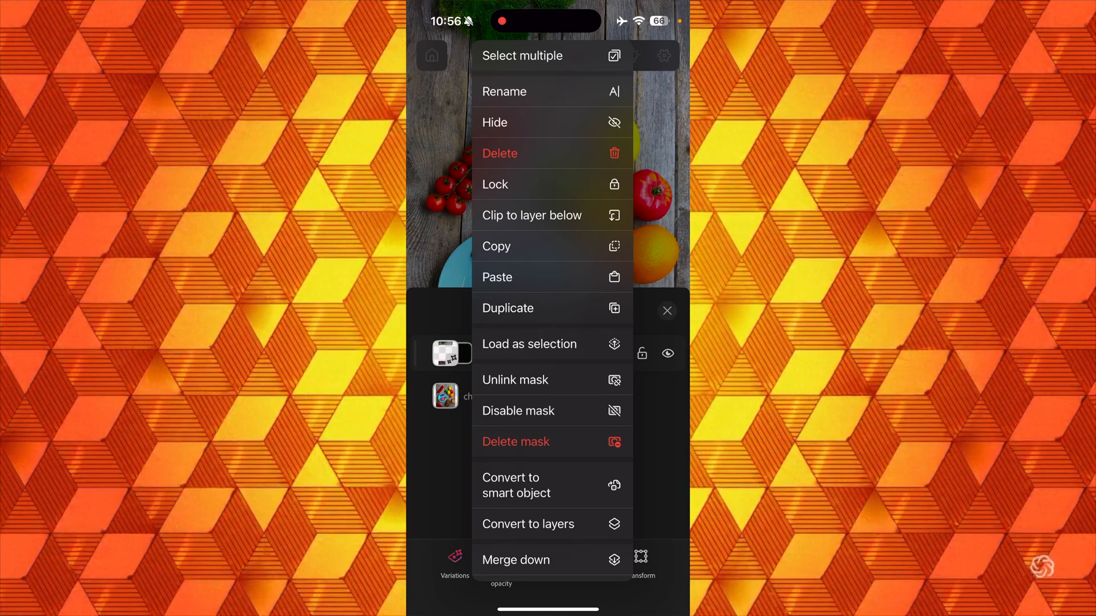
pyautogui.scroll(3)
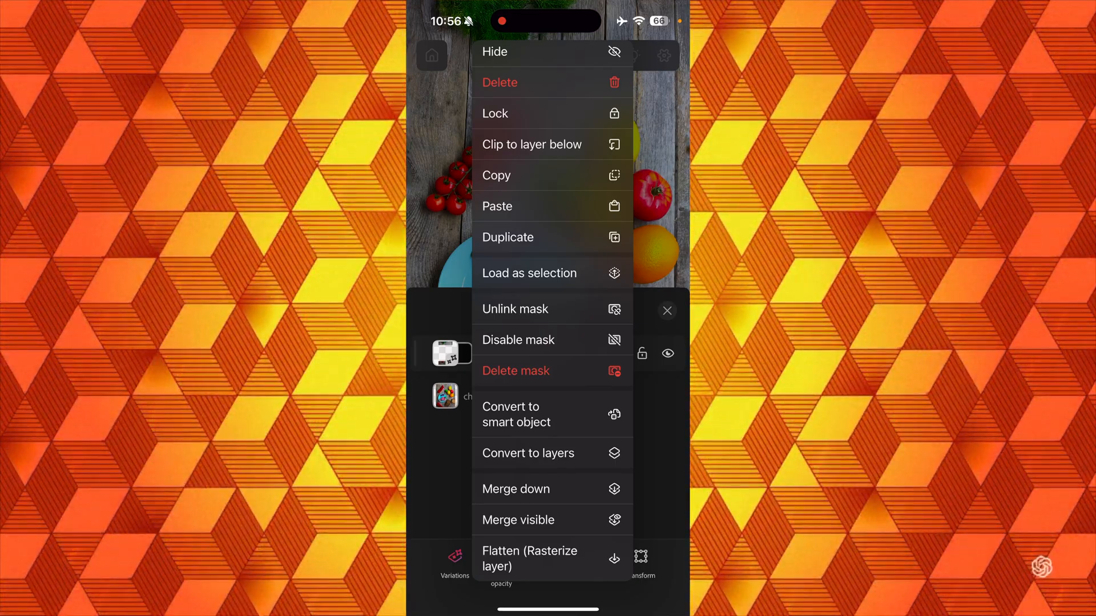
pyautogui.click(515, 371)
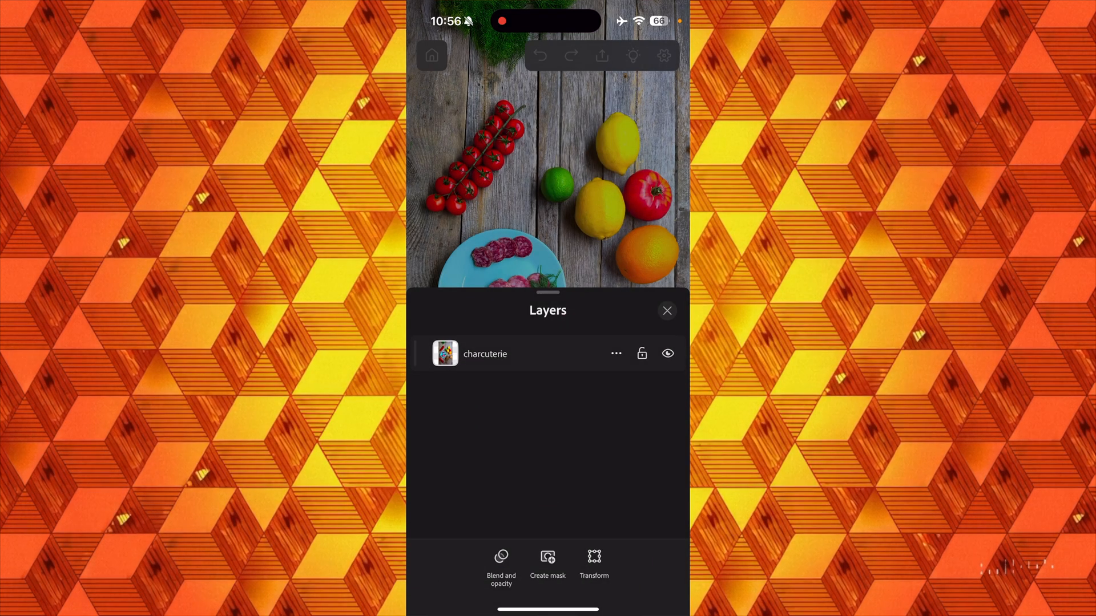
pyautogui.click(666, 311)
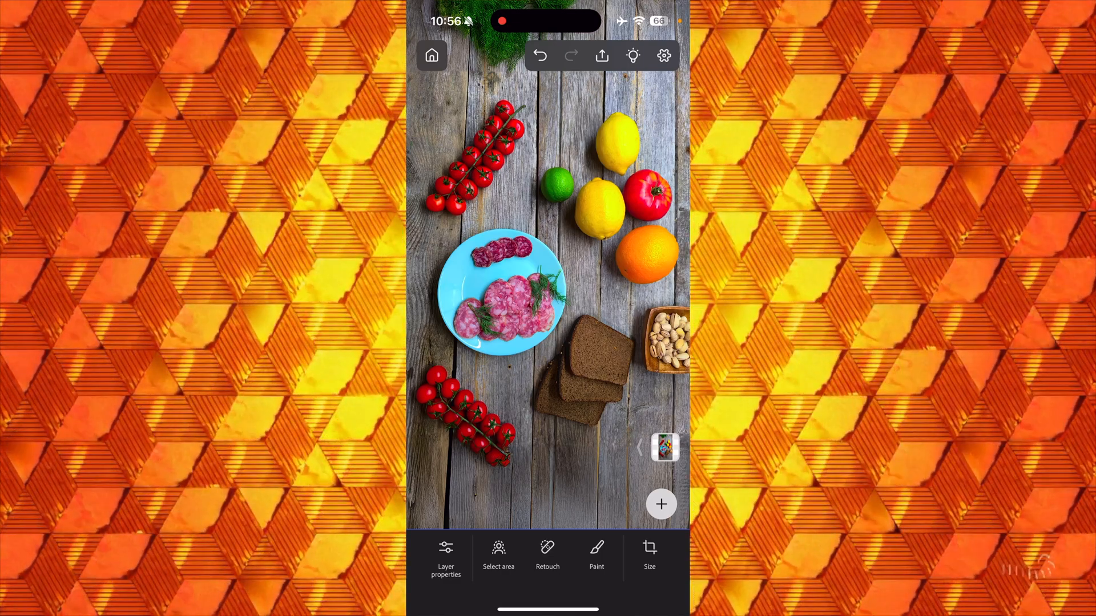
# Step: Switch to Tap select and add the orange and pistachios from the detected objects
pyautogui.click(499, 556)
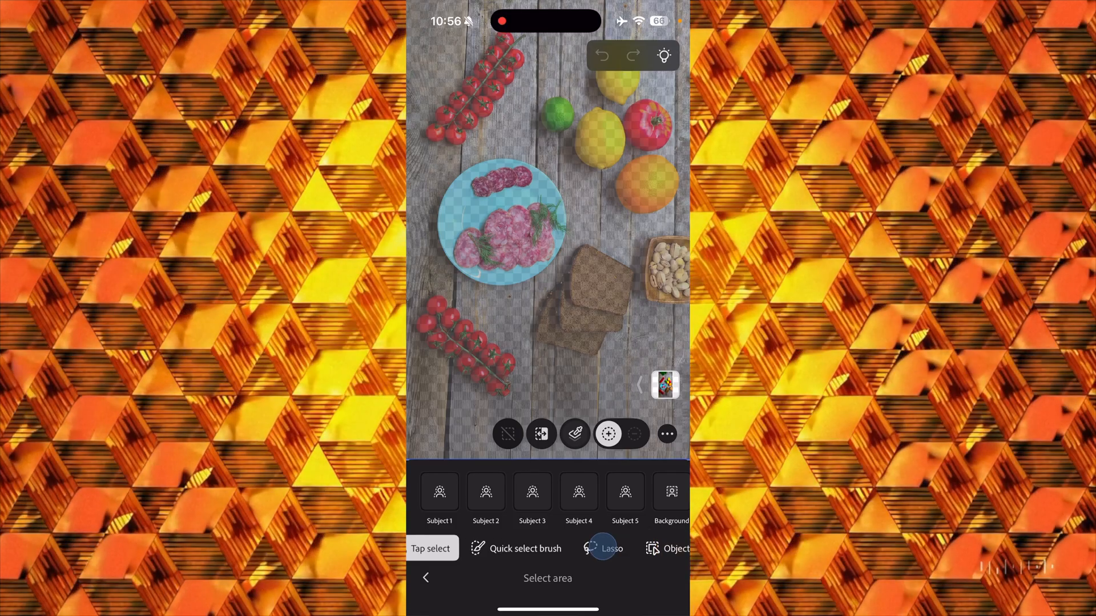
pyautogui.hscroll(-3)
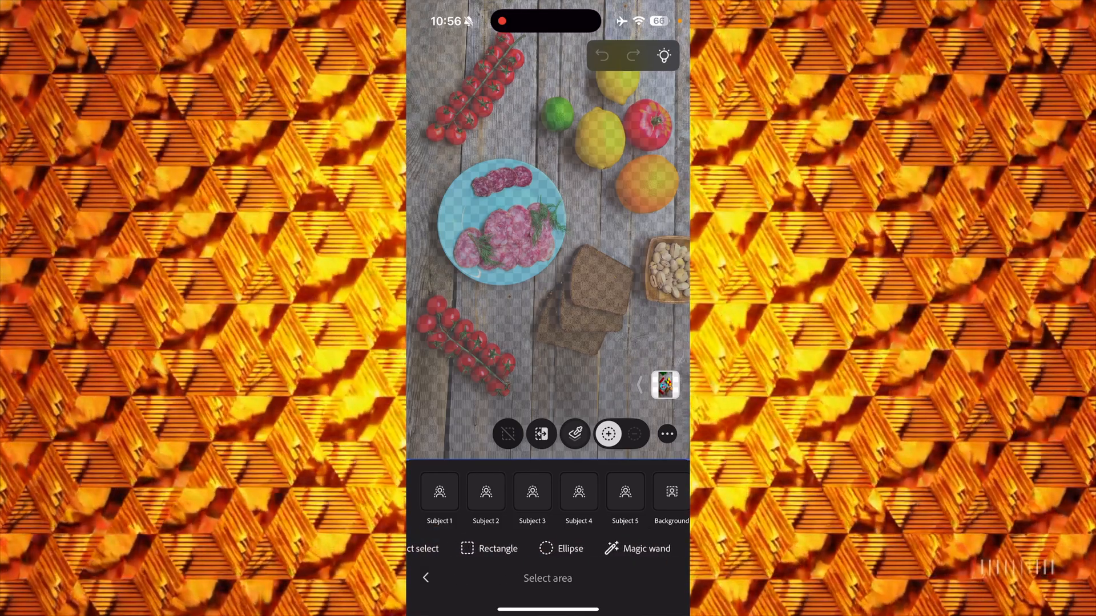
pyautogui.click(498, 549)
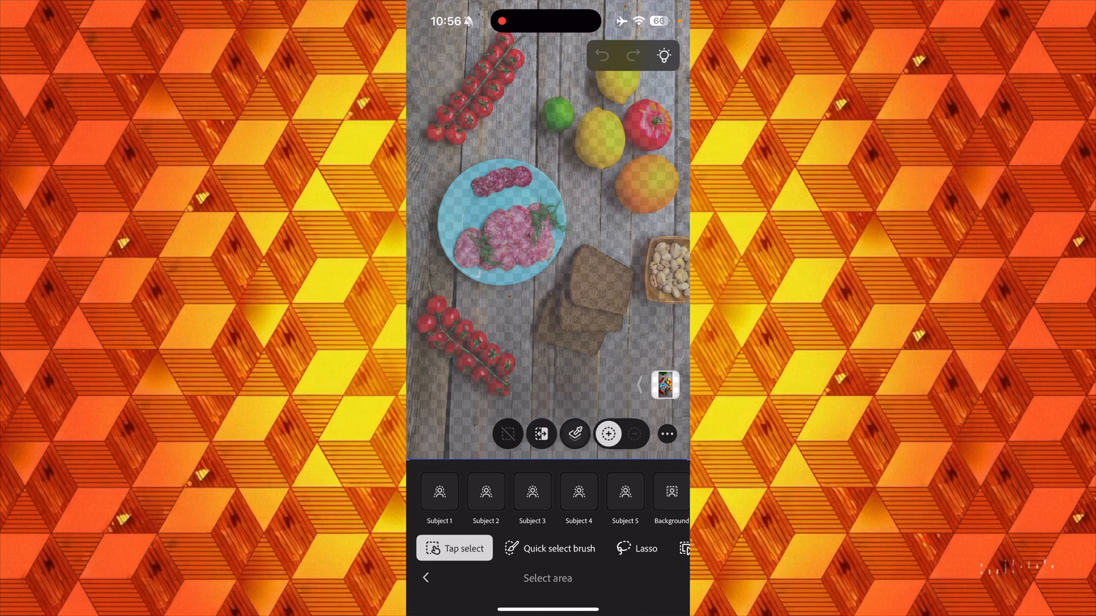
pyautogui.click(621, 491)
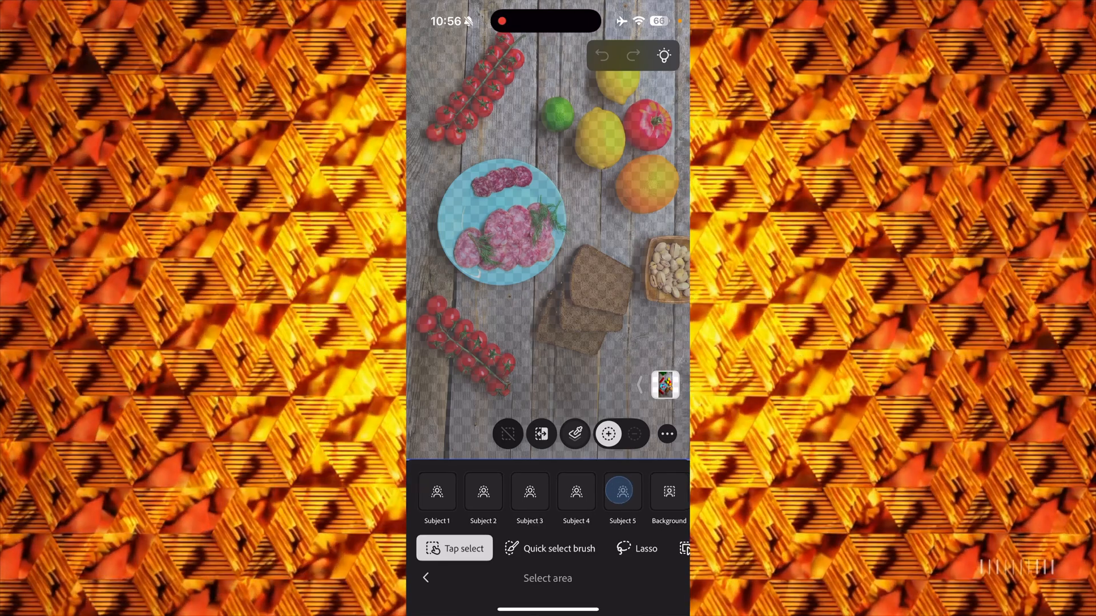
pyautogui.click(436, 491)
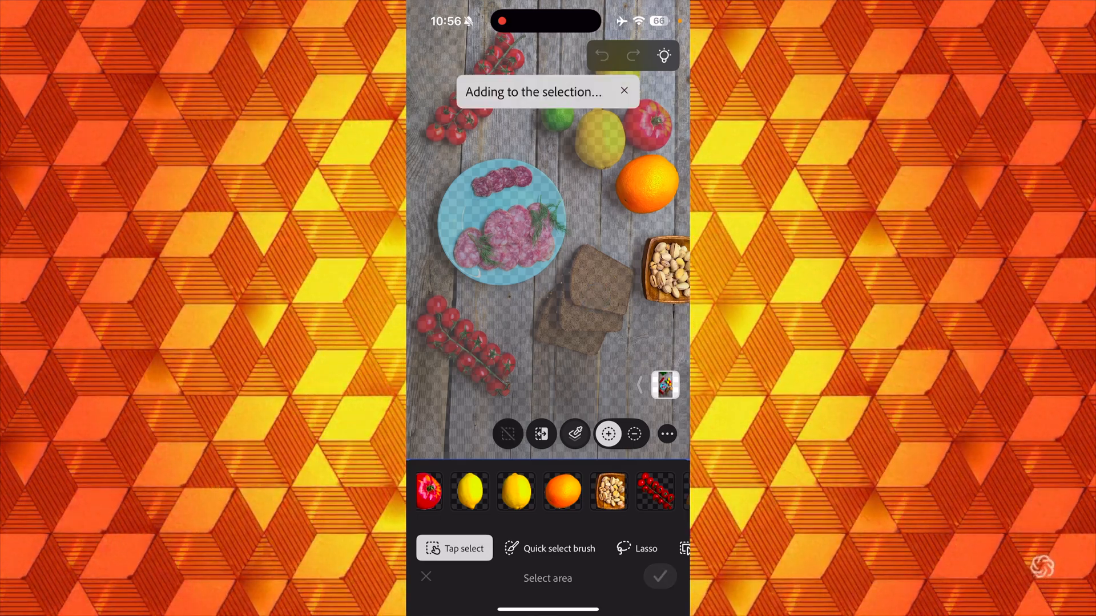
# Step: Add the bread, lower tomatoes and remaining food items to the selection
pyautogui.click(573, 300)
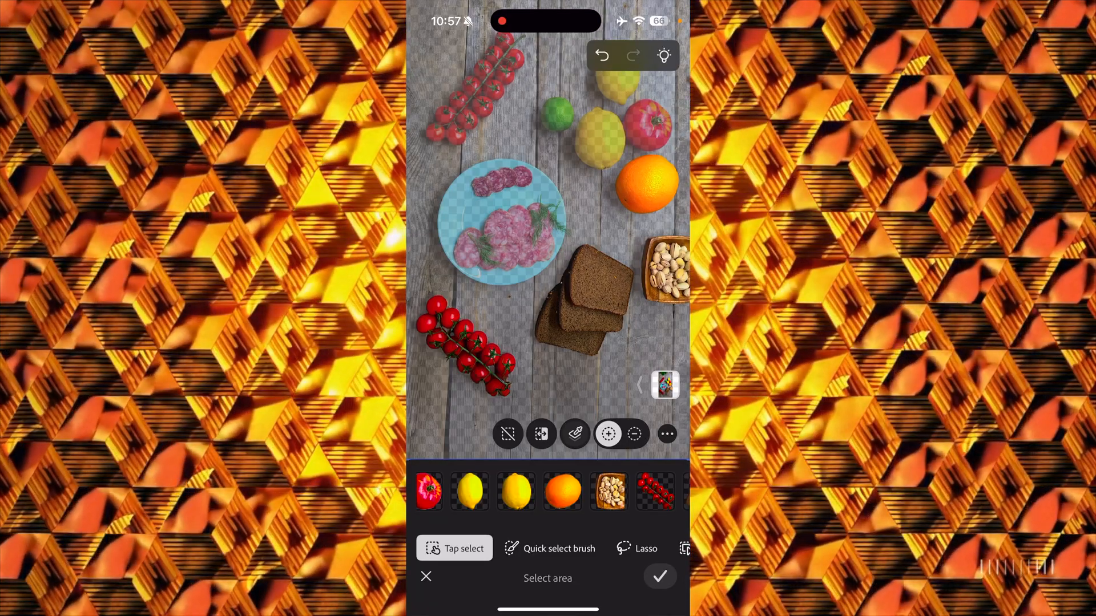
pyautogui.hscroll(-3)
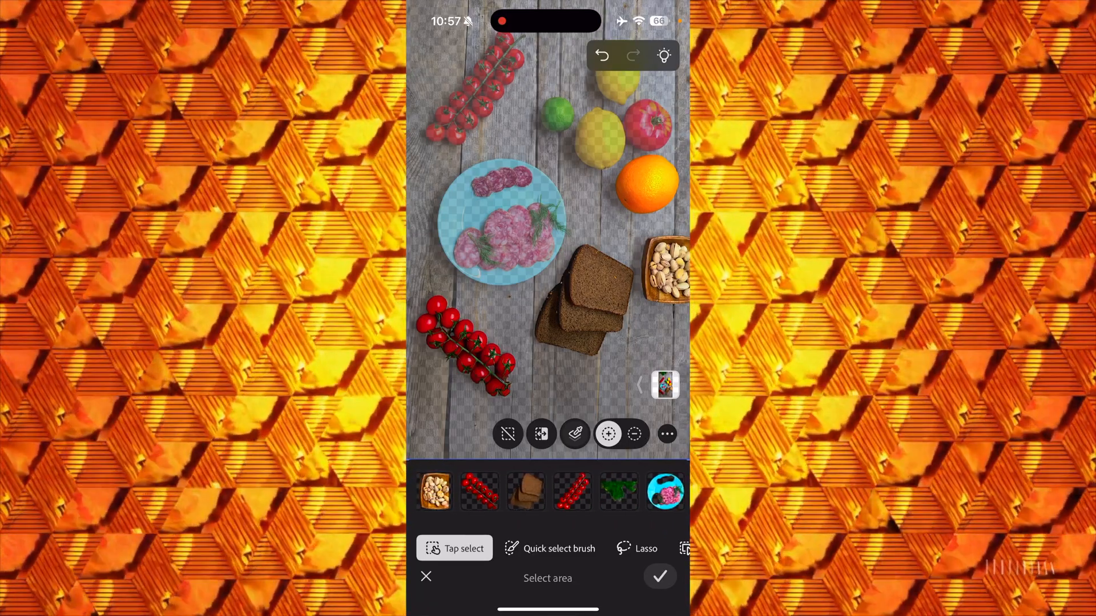
pyautogui.hscroll(-3)
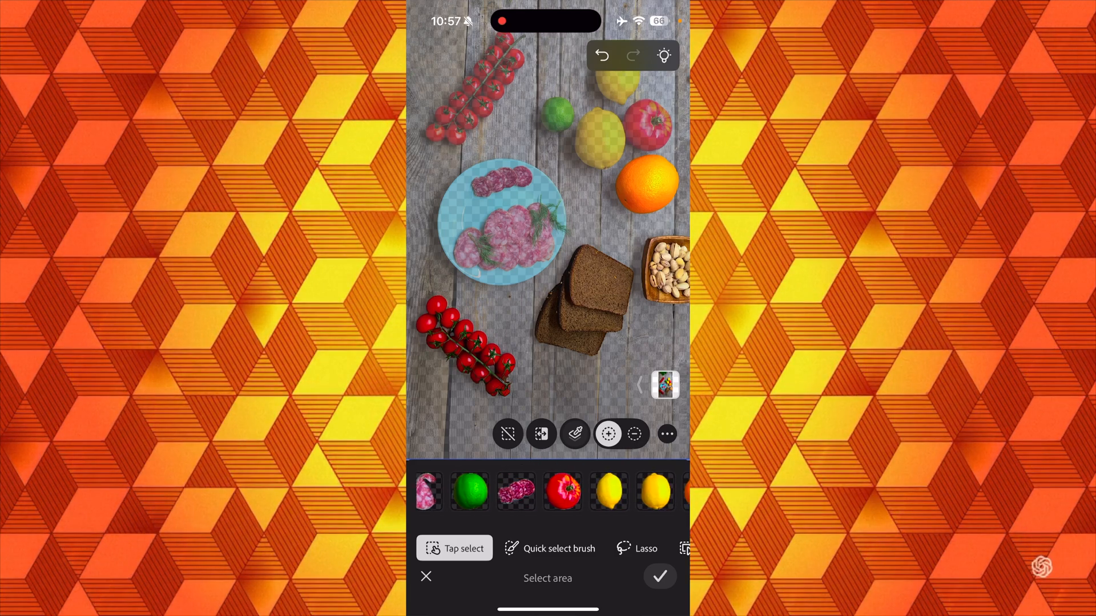
pyautogui.hscroll(-3)
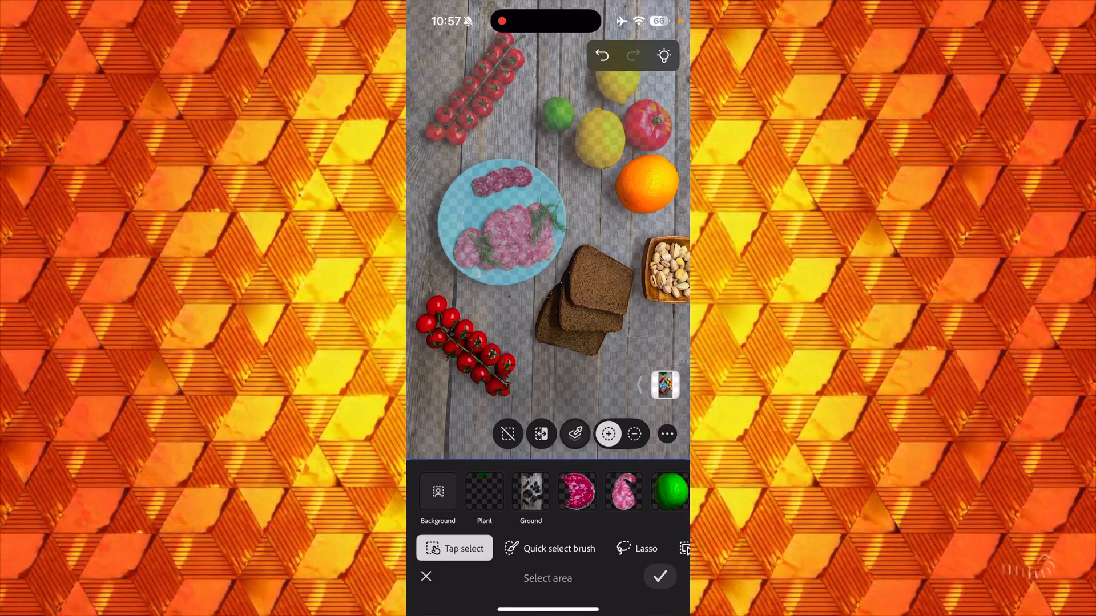
pyautogui.click(507, 433)
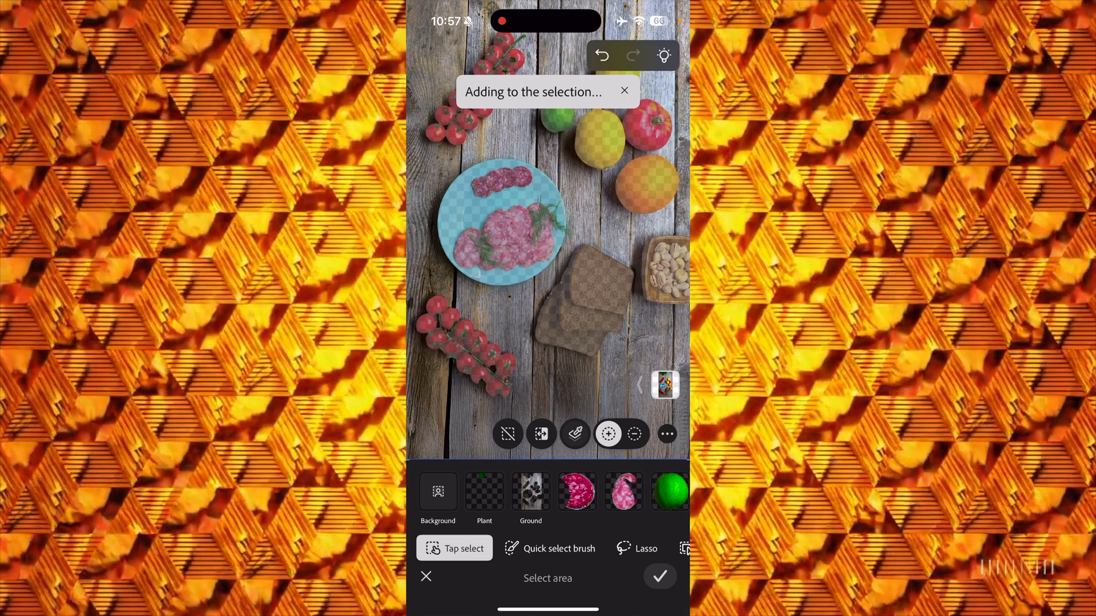
pyautogui.click(624, 90)
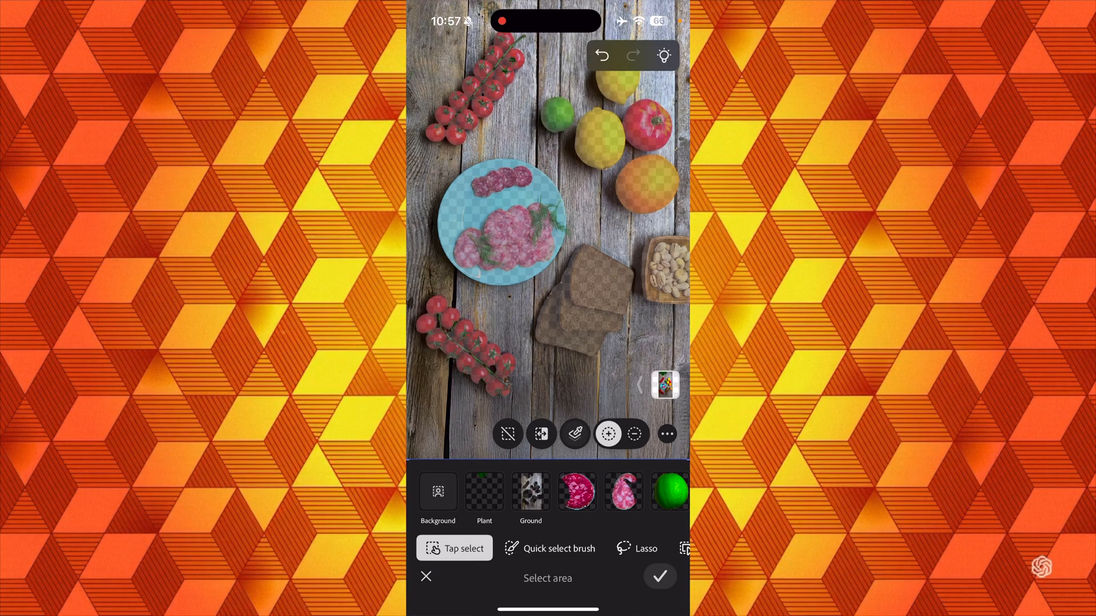
pyautogui.click(541, 434)
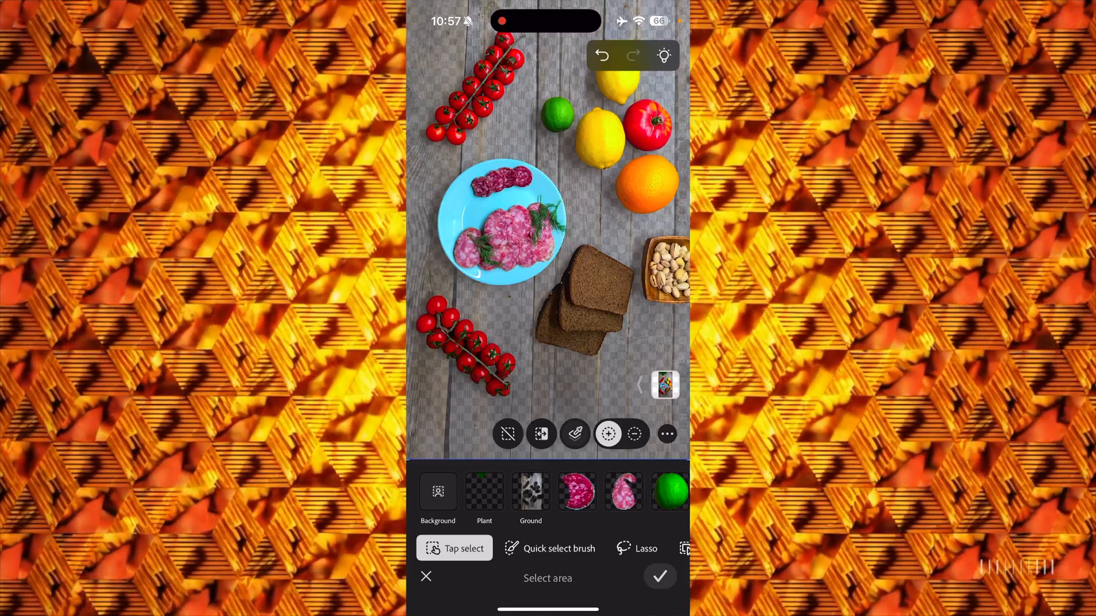
# Step: Confirm the food selection and apply it as a mask, hiding the wooden table
pyautogui.click(659, 575)
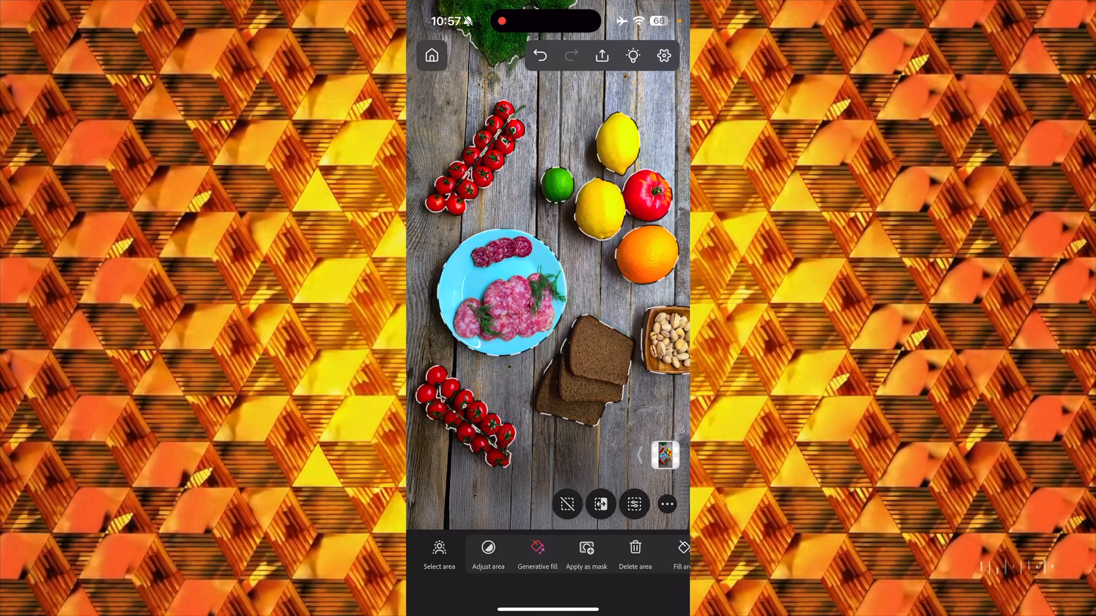
pyautogui.click(585, 552)
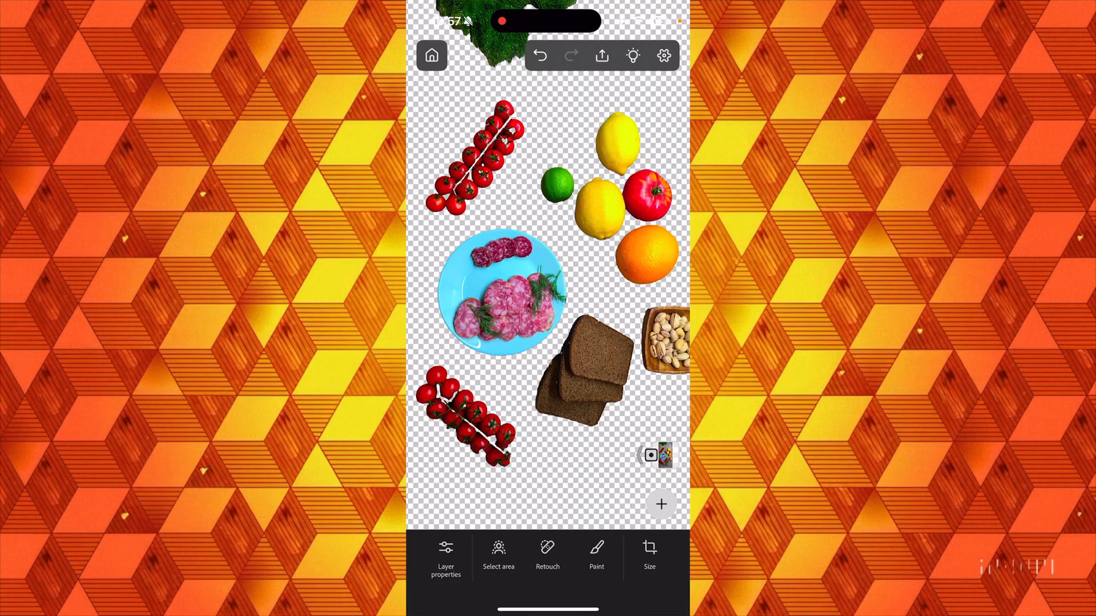
pyautogui.click(660, 504)
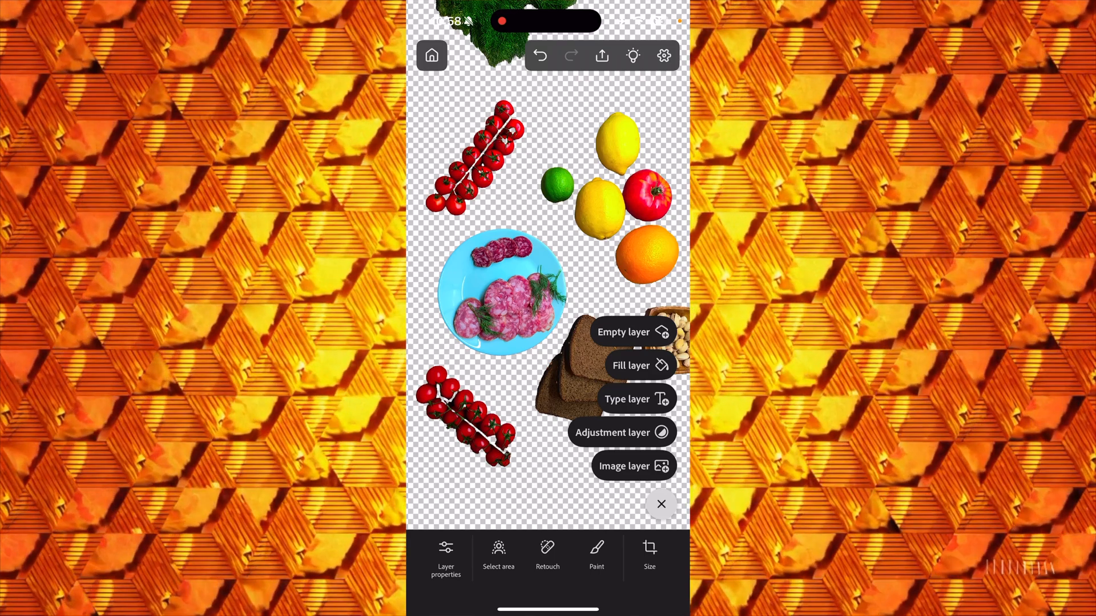
pyautogui.click(625, 466)
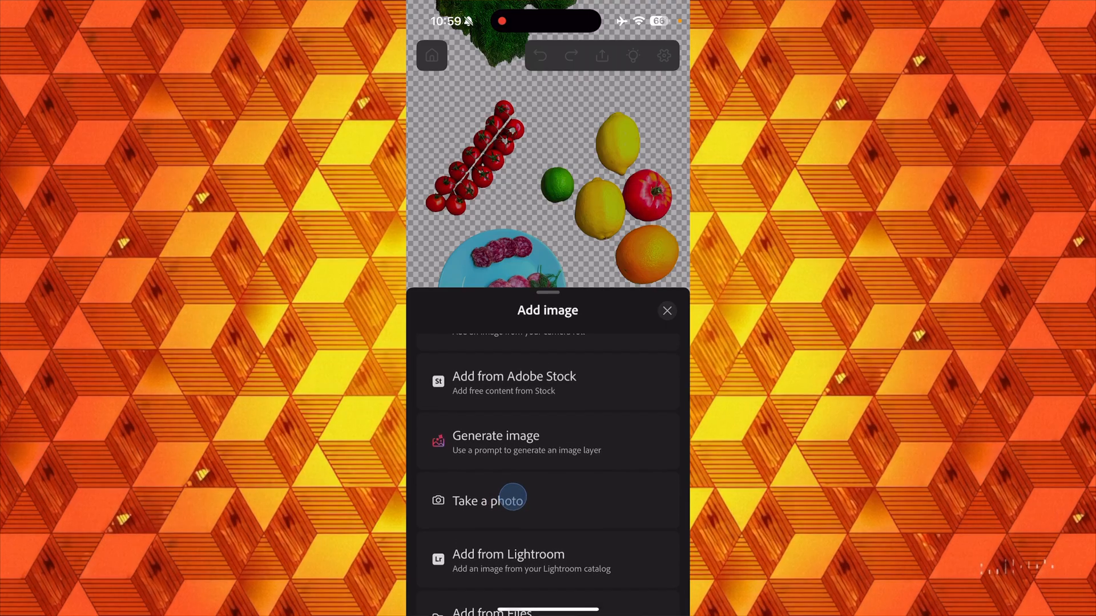
pyautogui.scroll(-3)
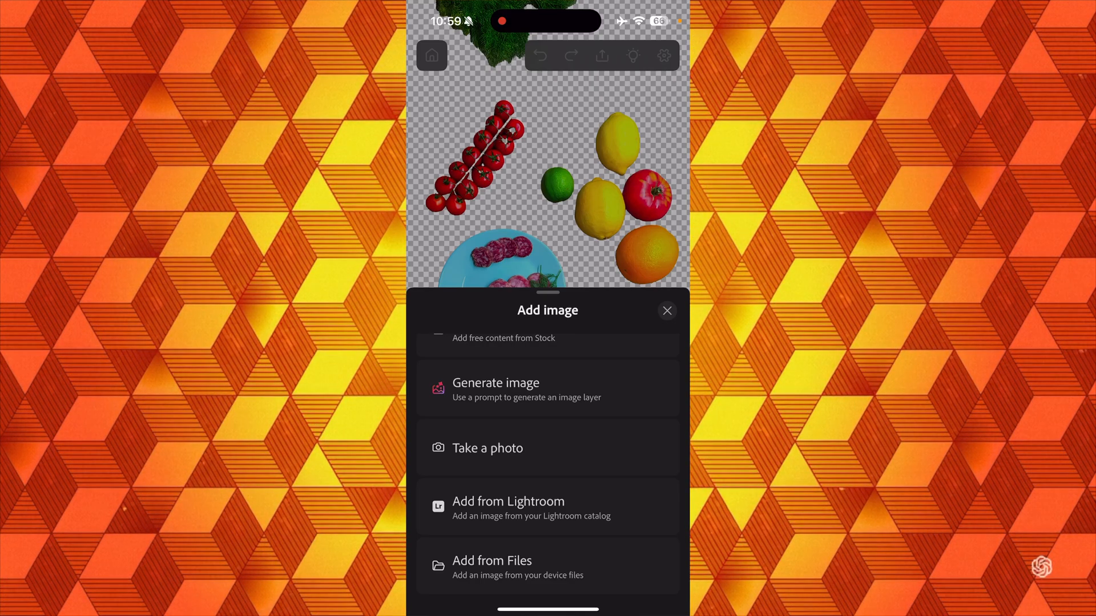
pyautogui.scroll(-3)
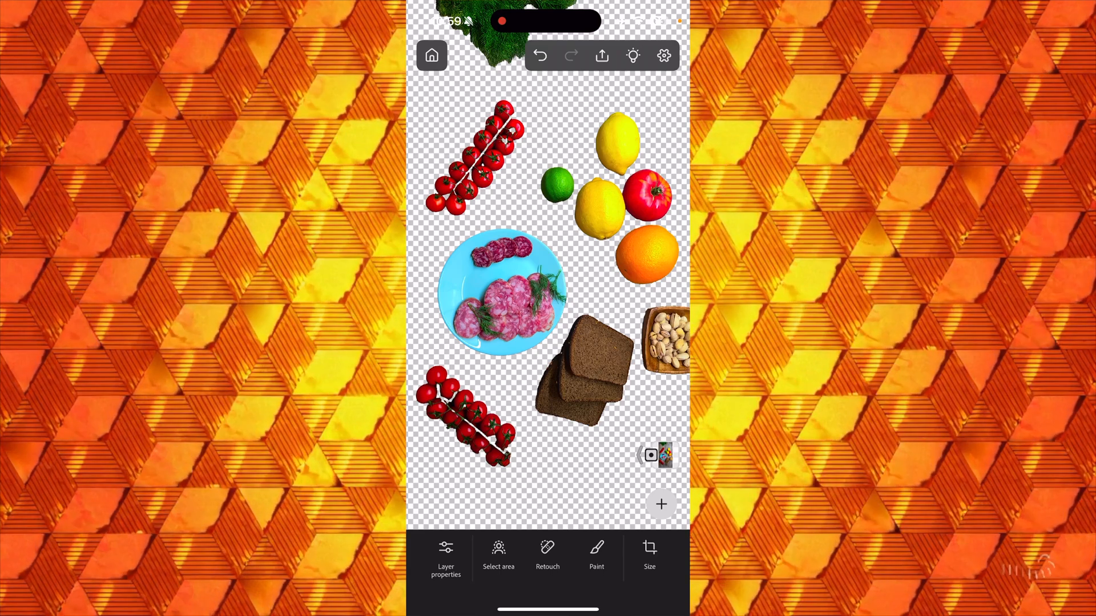
# Step: Open the blue water reflection photo from the files, then return to the food document
pyautogui.click(432, 55)
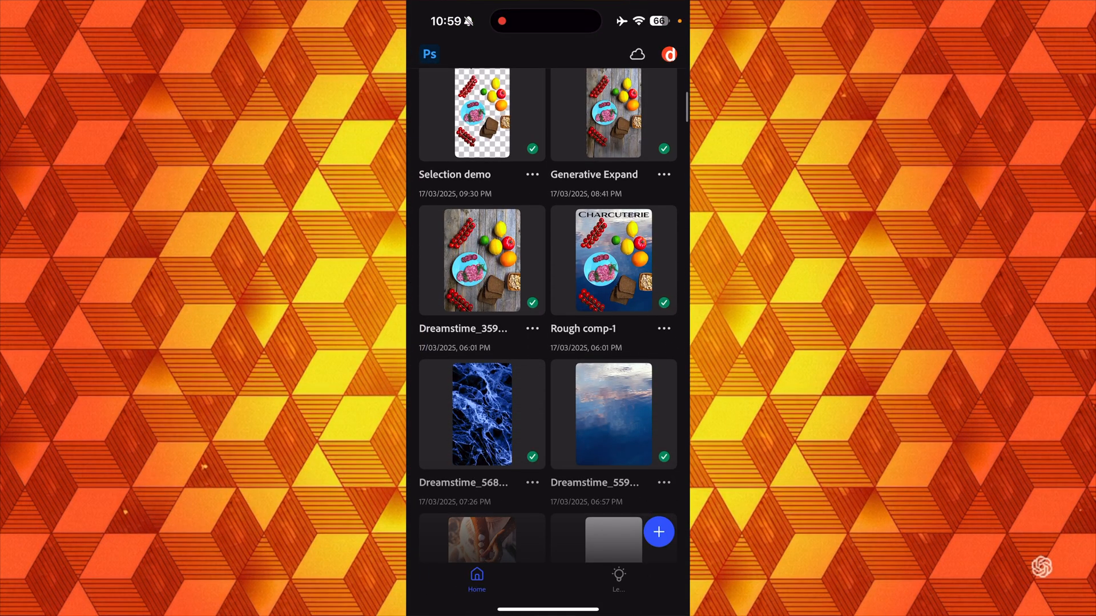
pyautogui.click(612, 413)
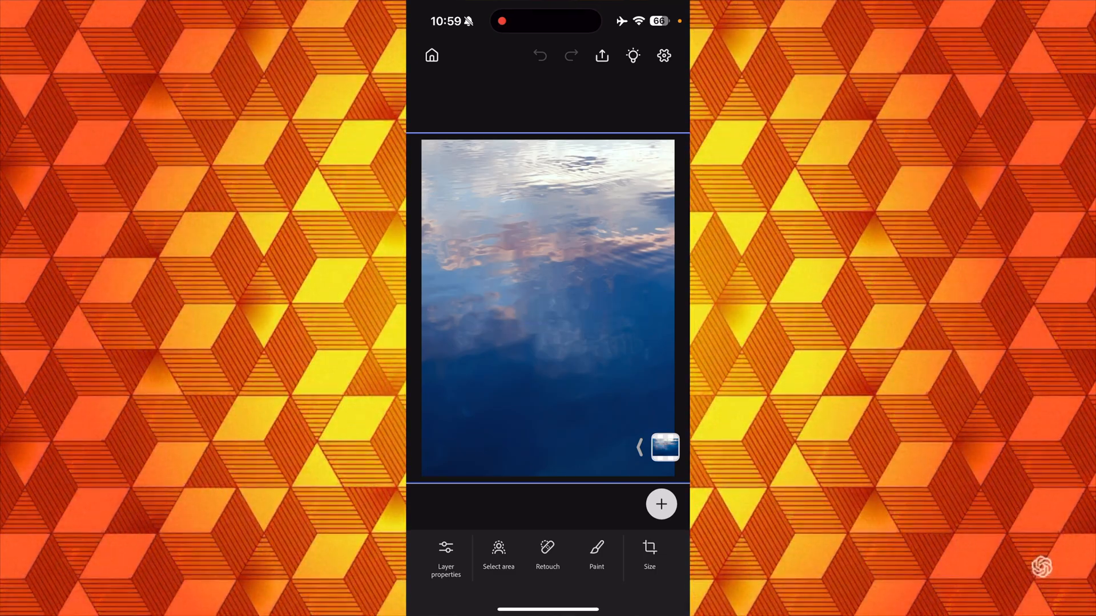
pyautogui.click(432, 56)
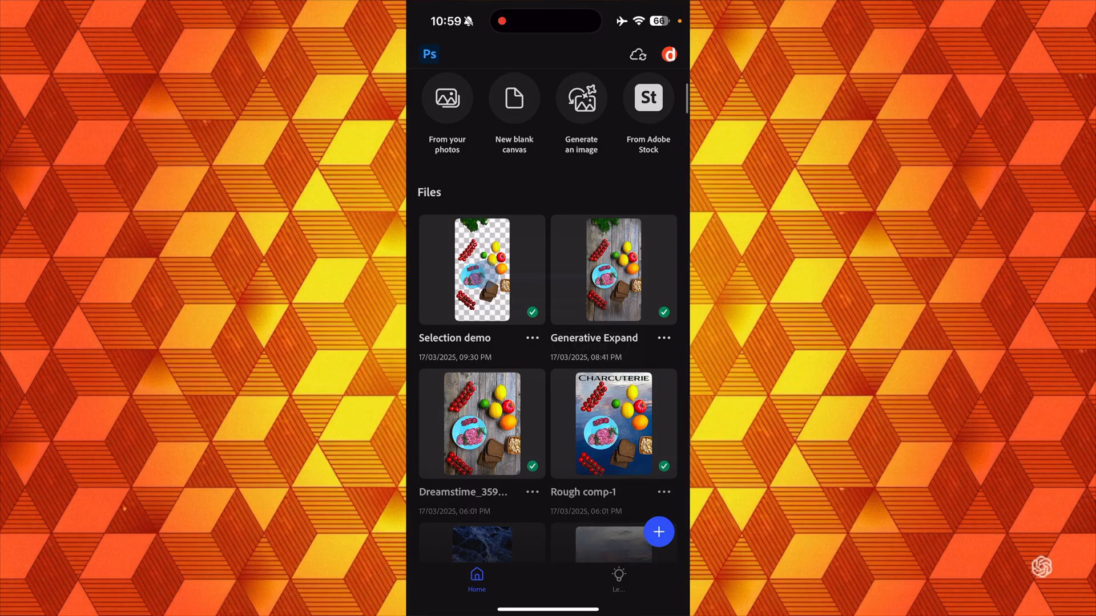
pyautogui.click(480, 269)
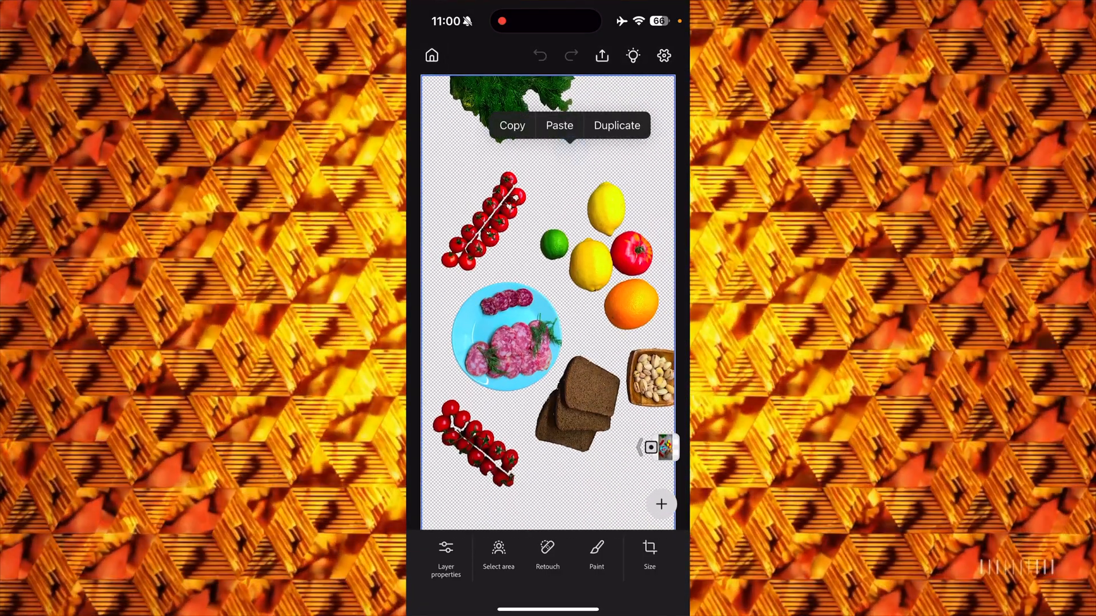
# Step: Paste the copied water photo as a new layer over the food cut-outs
pyautogui.click(558, 126)
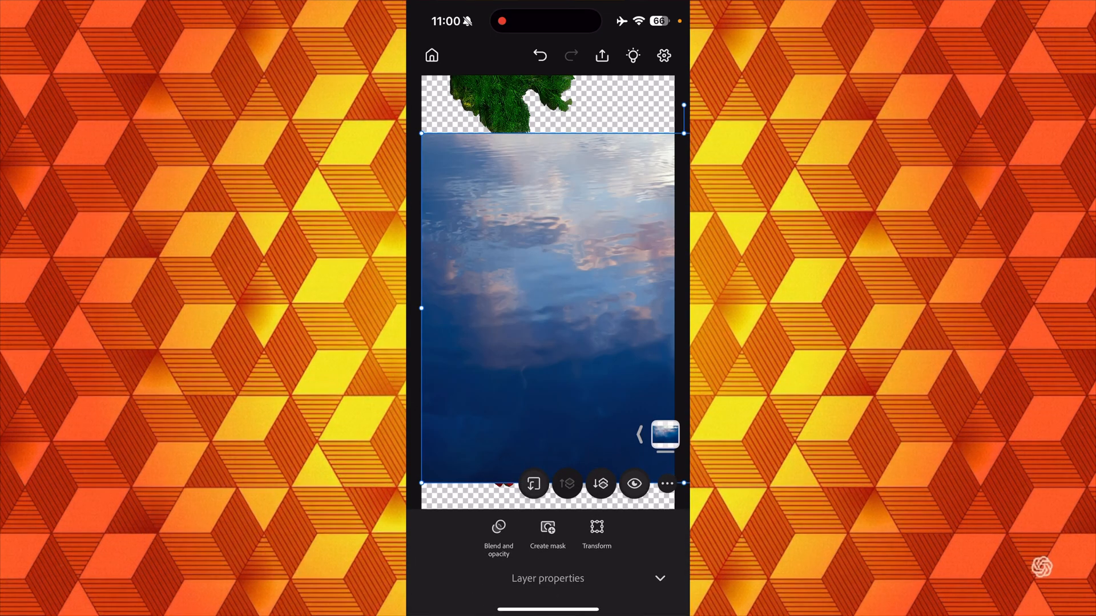
# Step: Scale the pasted water layer up until it covers the entire canvas and confirm
pyautogui.click(597, 530)
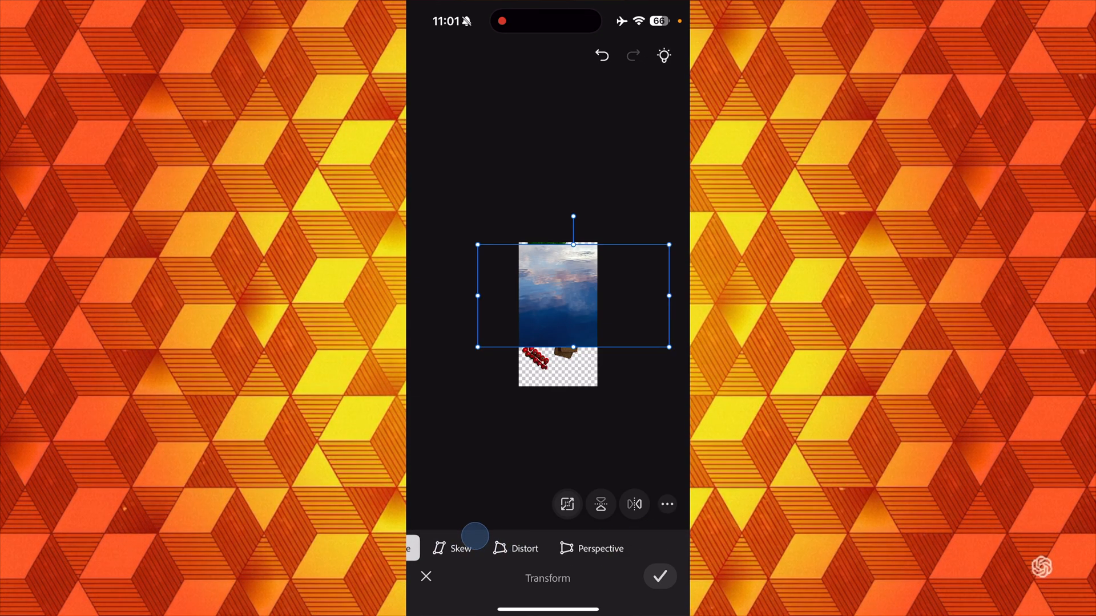
pyautogui.hscroll(3)
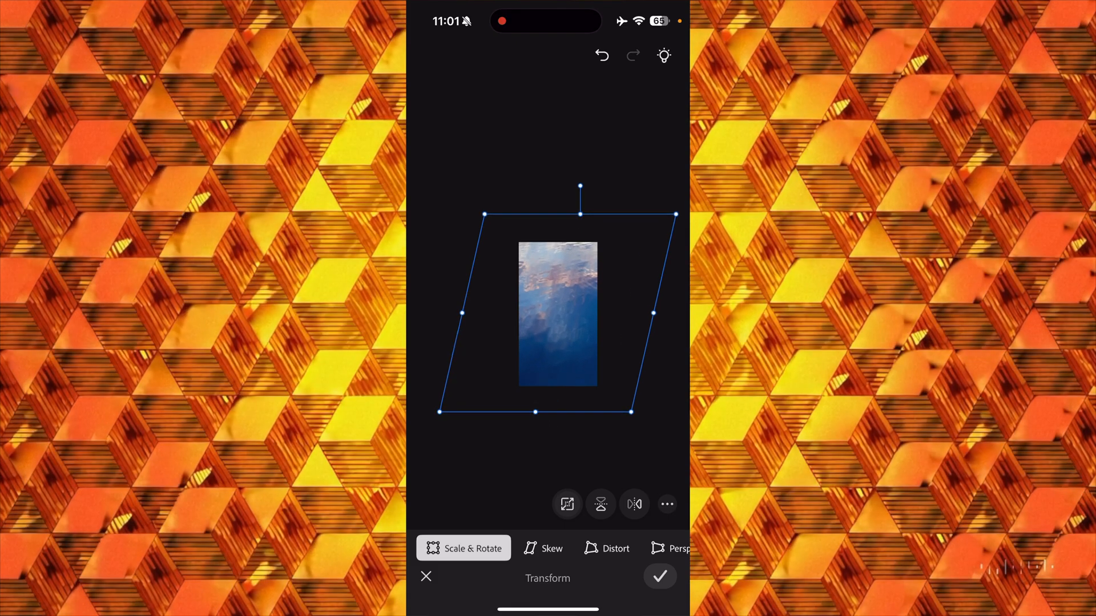
pyautogui.click(658, 577)
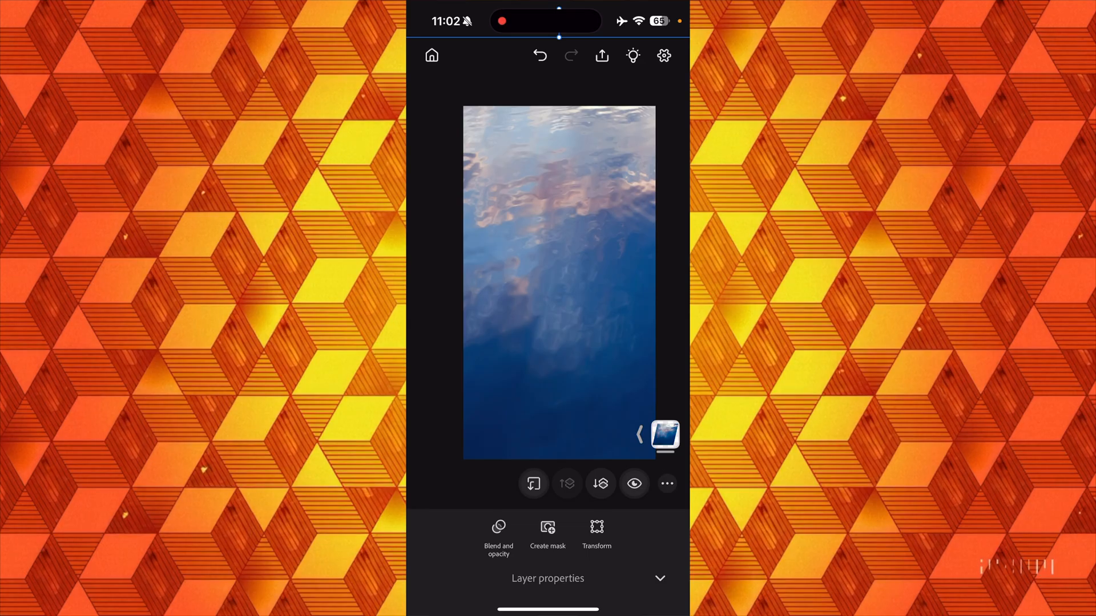
# Step: In Layers, place charcuterie above water, glance at Modify mask, and begin editing its mask
pyautogui.click(638, 435)
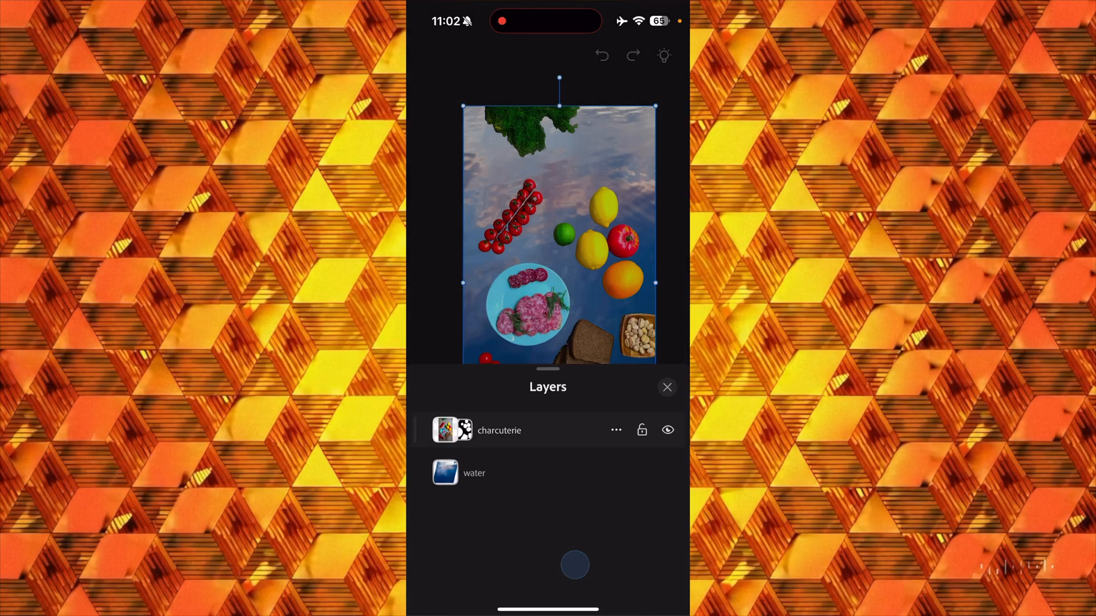
pyautogui.click(666, 387)
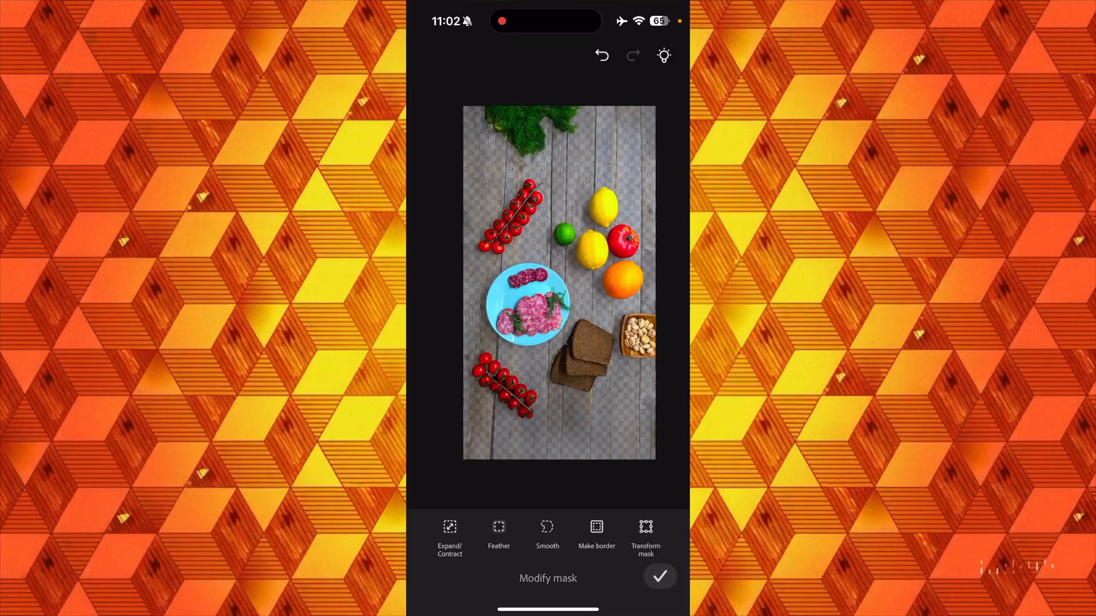
pyautogui.click(658, 576)
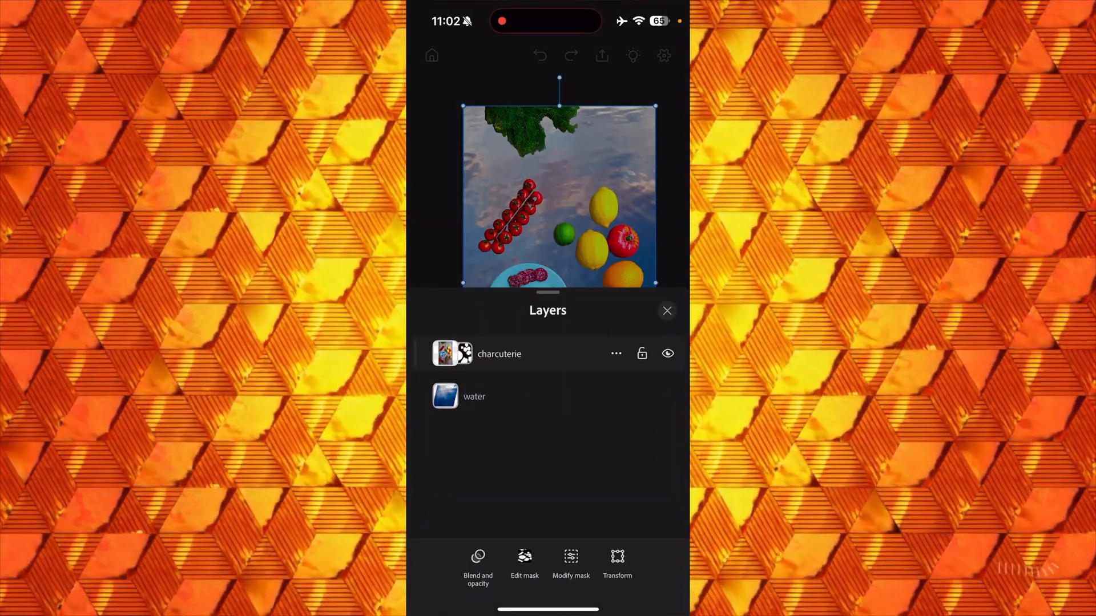
pyautogui.click(524, 562)
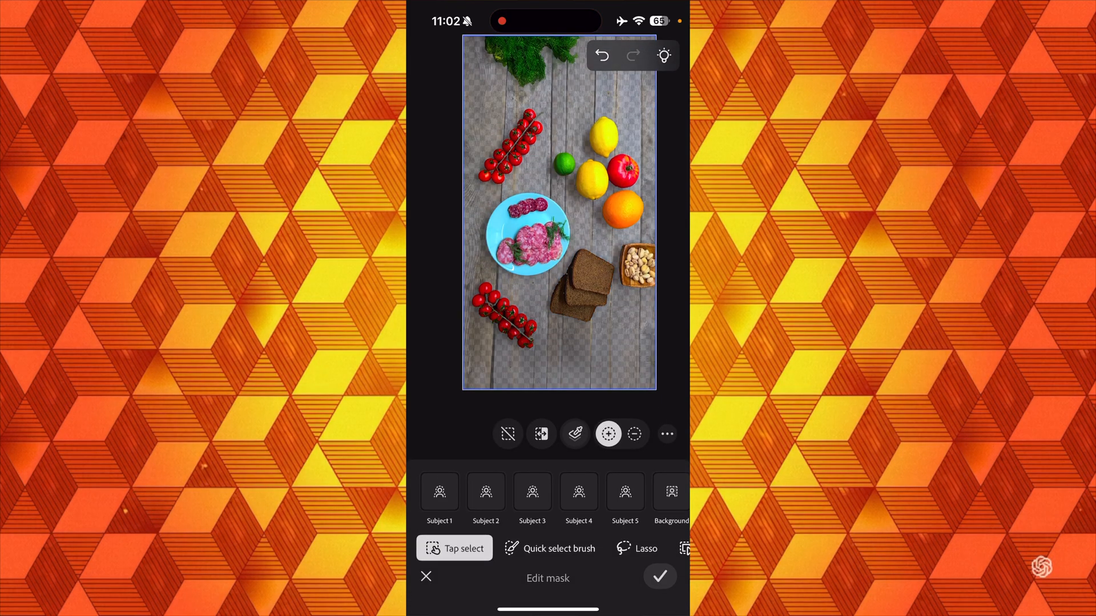
# Step: Enter the Edit mask workspace for the charcuterie layer, revealing the original table photo
pyautogui.click(559, 547)
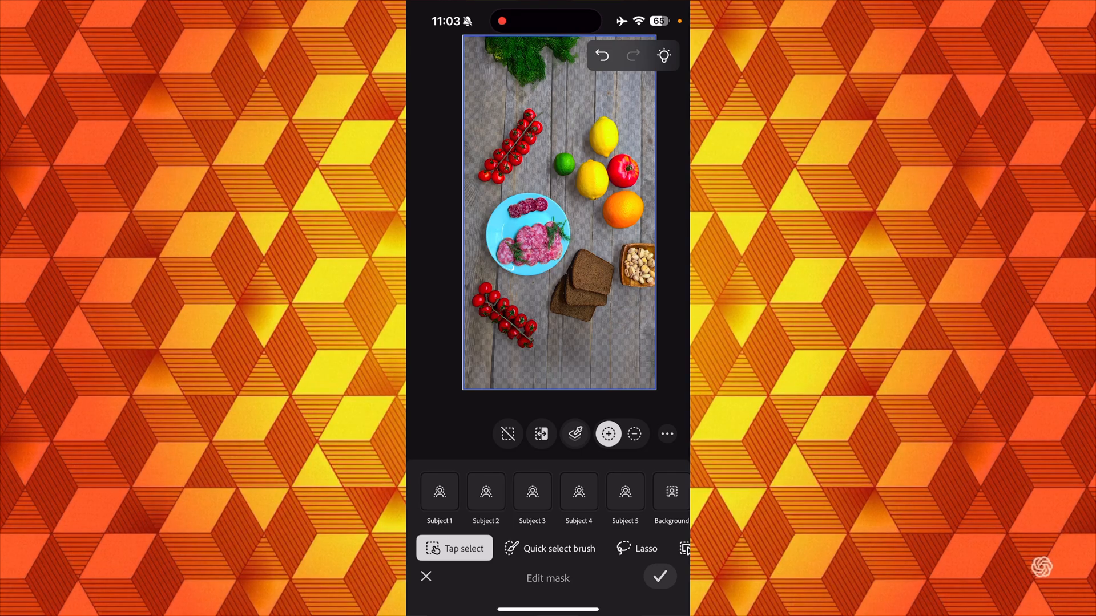
# Step: Exit mask editing and close Layers, leaving the food cut-outs over the water
pyautogui.click(659, 577)
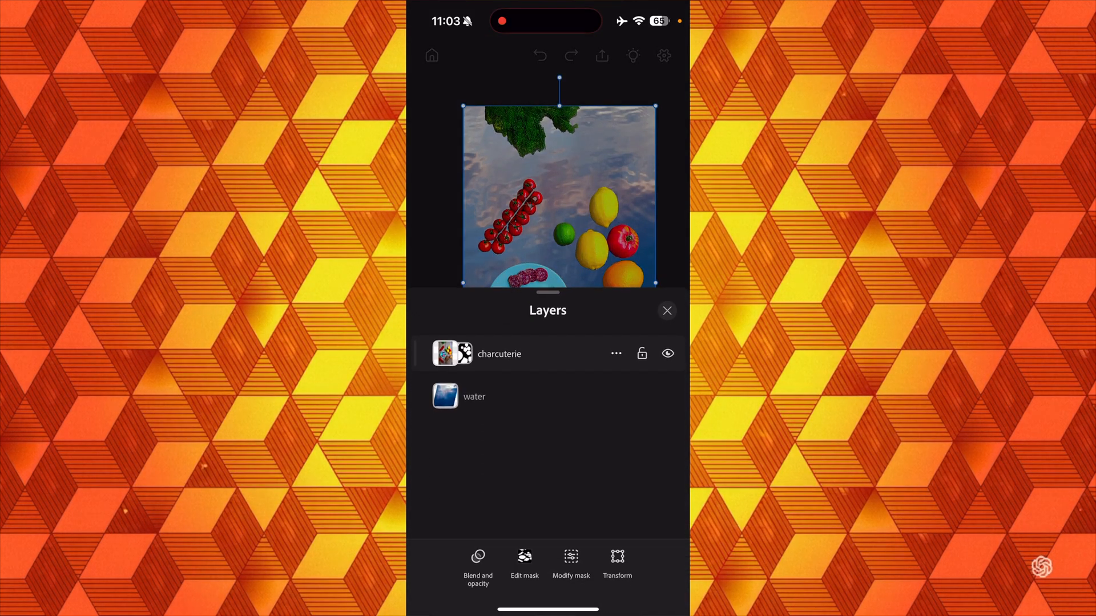
pyautogui.click(666, 311)
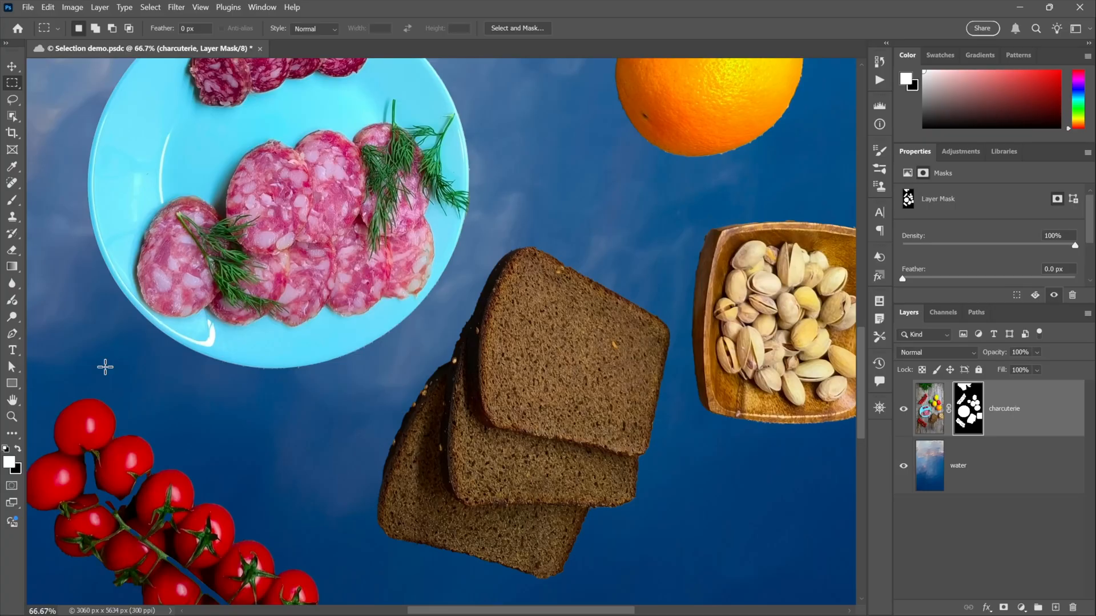
pyautogui.moveTo(402, 355)
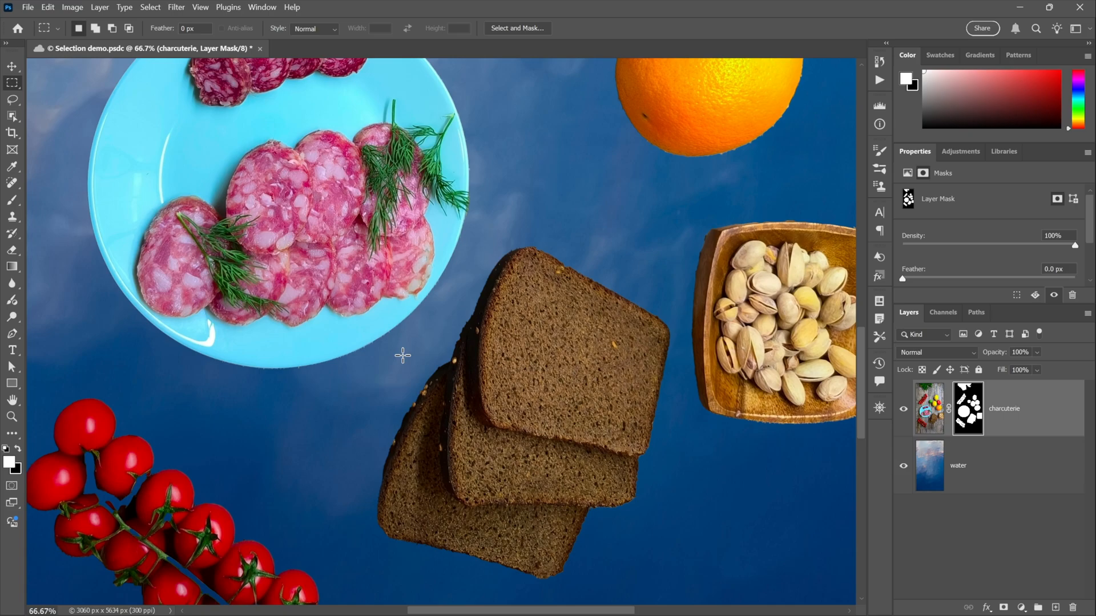
pyautogui.moveTo(312, 402)
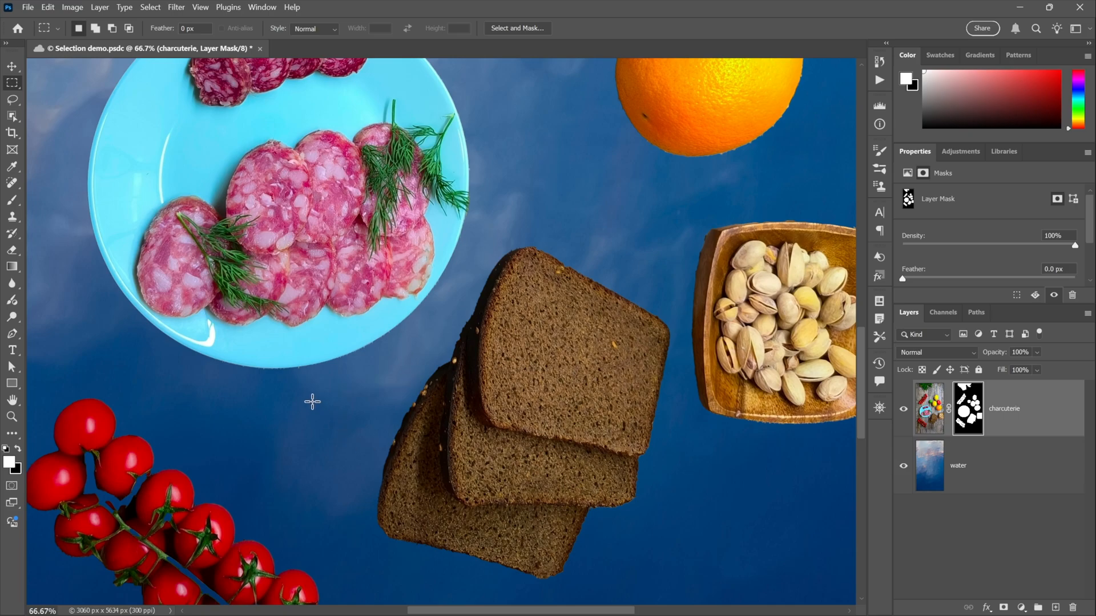
pyautogui.moveTo(534, 538)
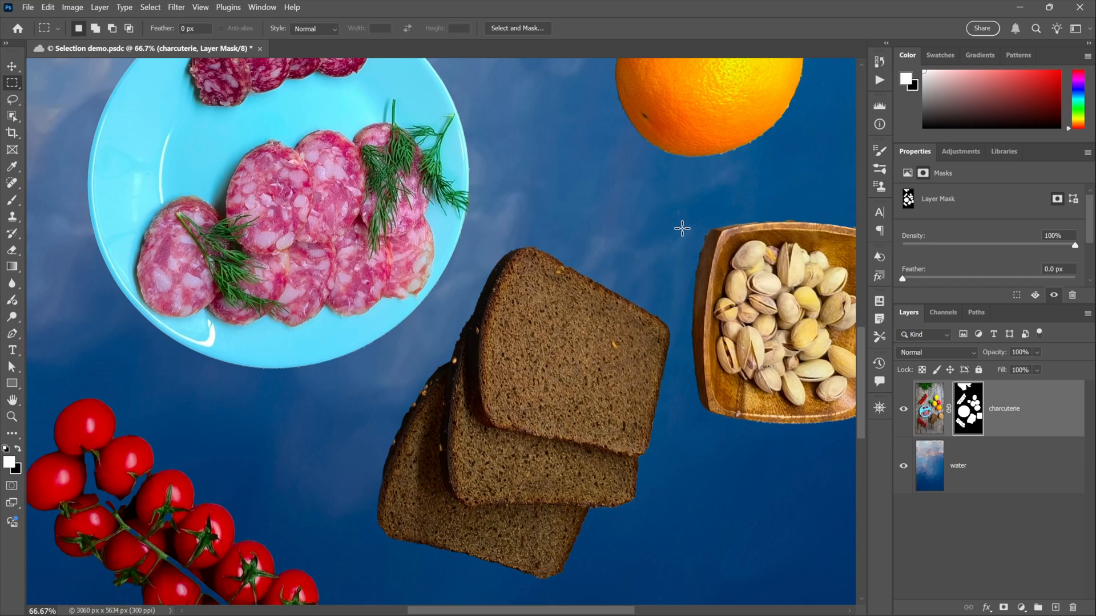
pyautogui.moveTo(648, 245)
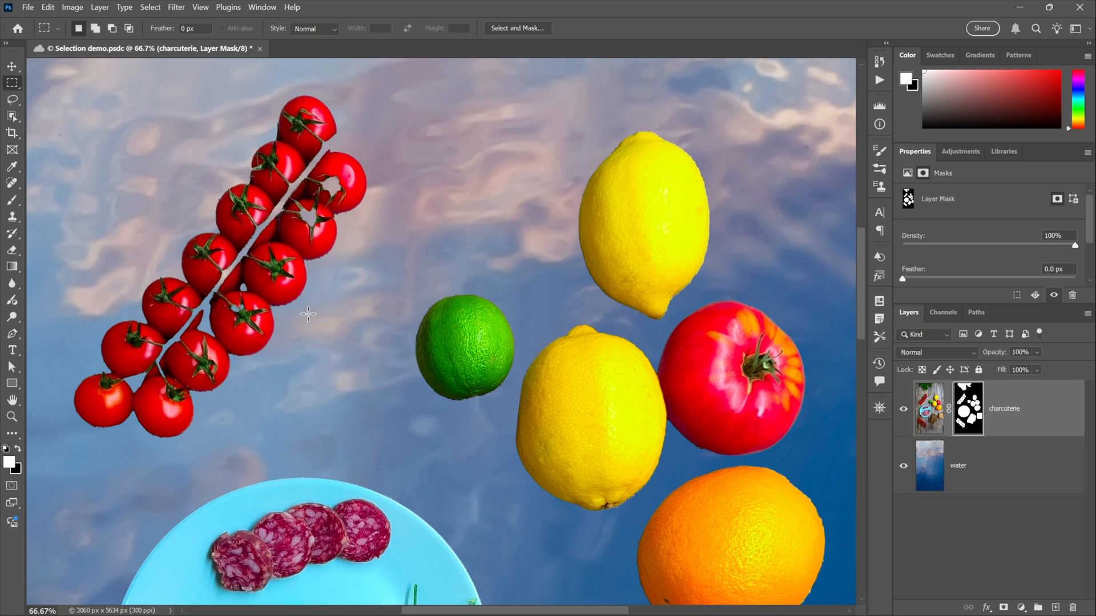
pyautogui.moveTo(192, 72)
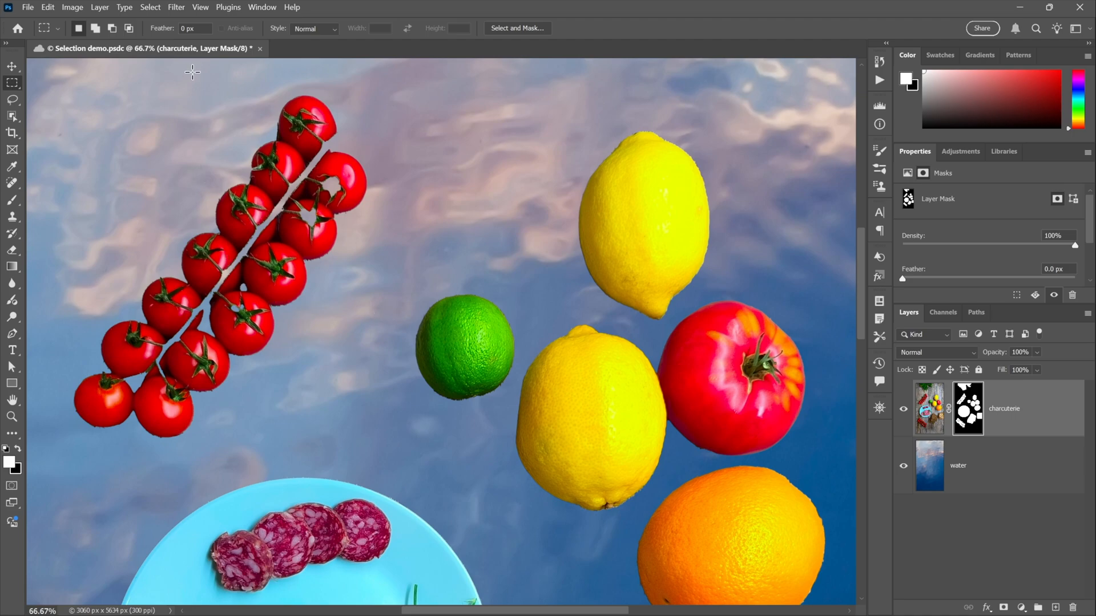
# Step: Bring up the Select menu to reach the edge-refinement commands for the charcuterie mask
pyautogui.click(150, 7)
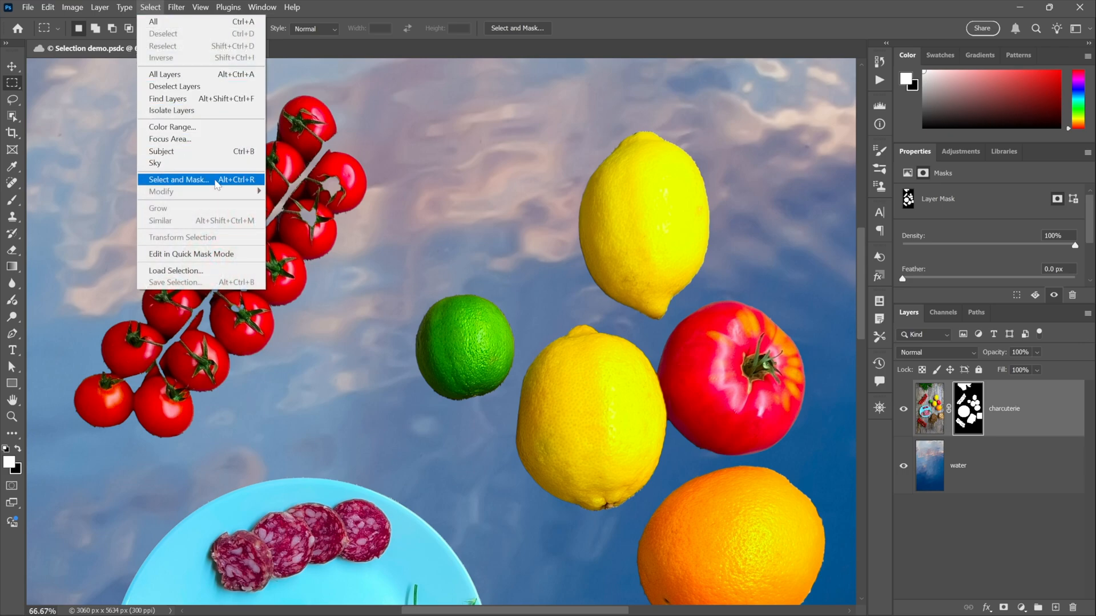
# Step: Run Select and Mask on the charcuterie layer and output the smoothed edges as its mask
pyautogui.click(177, 180)
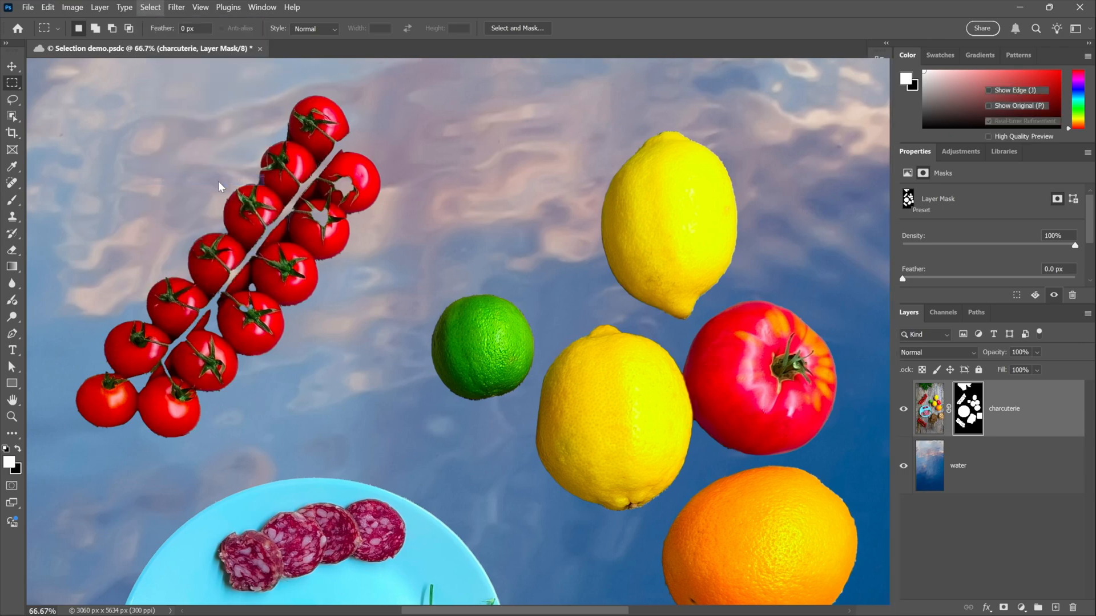
pyautogui.click(517, 27)
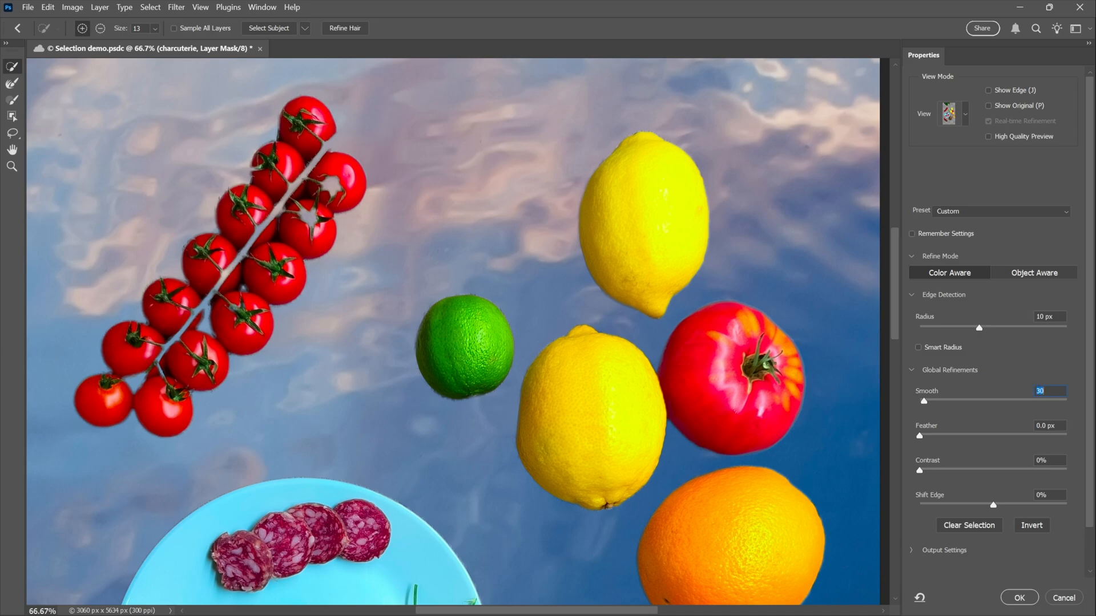
pyautogui.moveTo(1014, 311)
pyautogui.write('50')
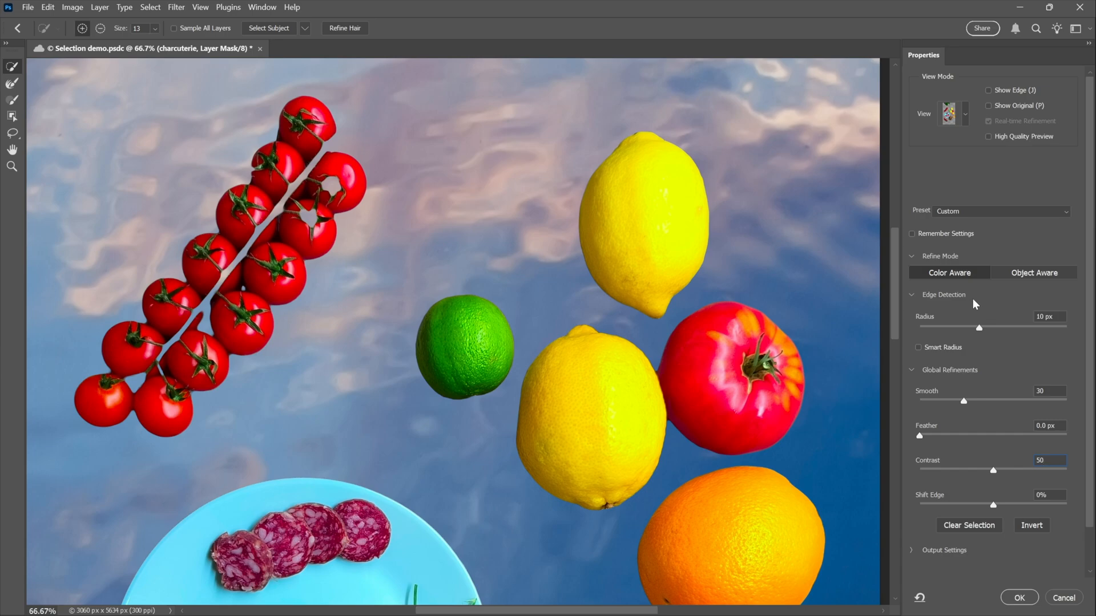
pyautogui.moveTo(781, 491)
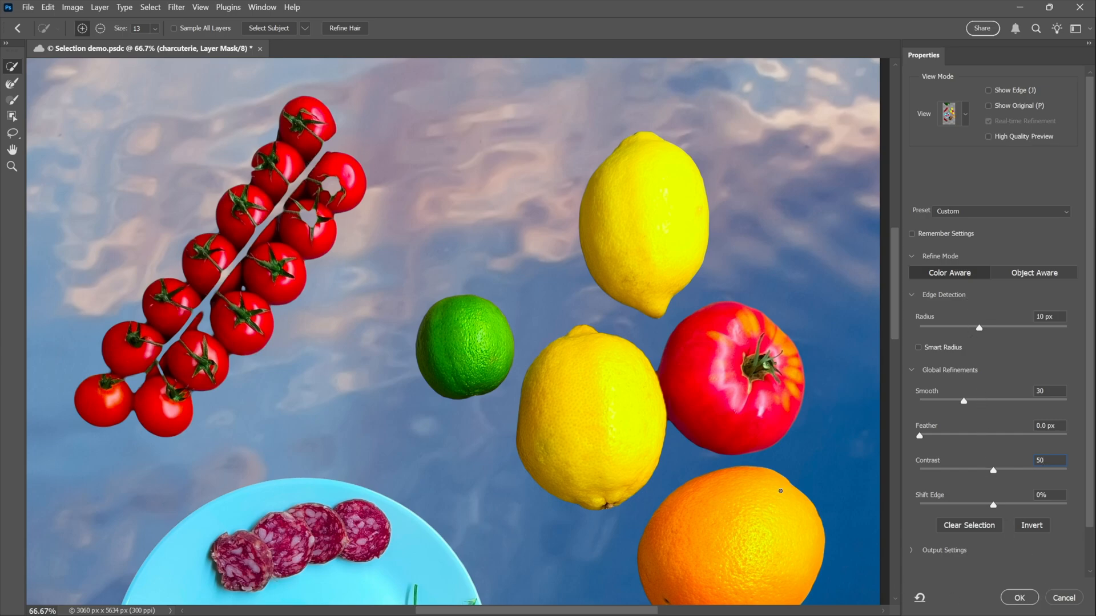
pyautogui.moveTo(988, 571)
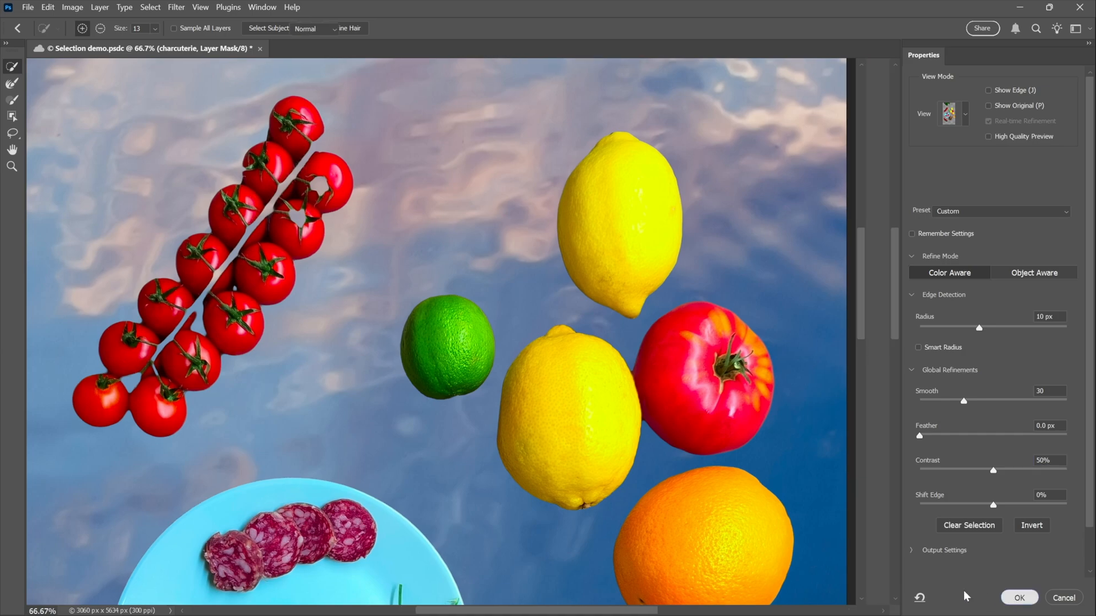
pyautogui.click(1017, 597)
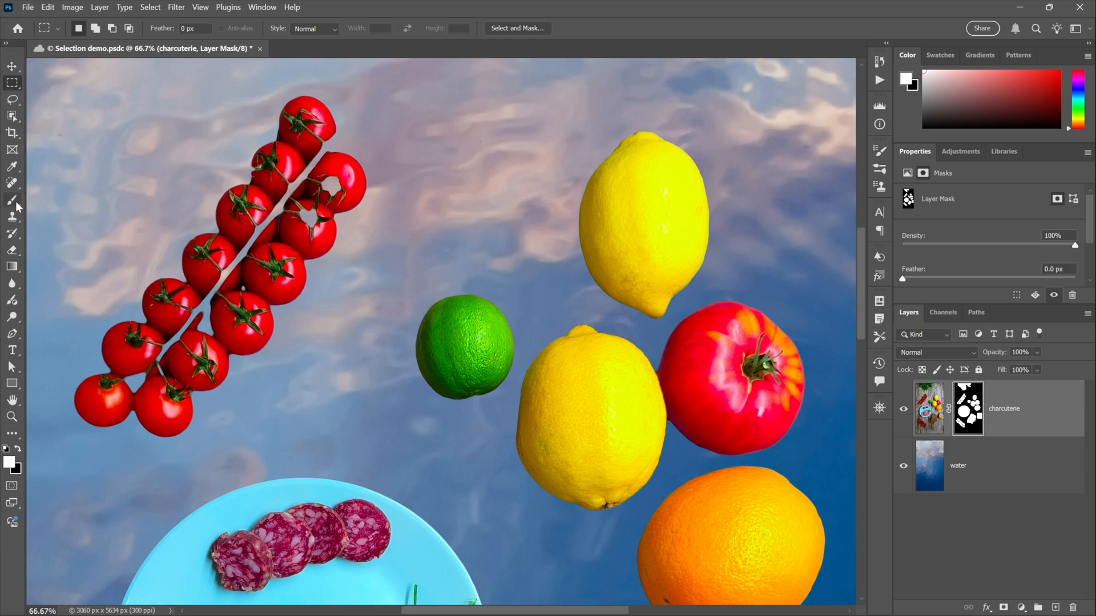
pyautogui.moveTo(12, 201)
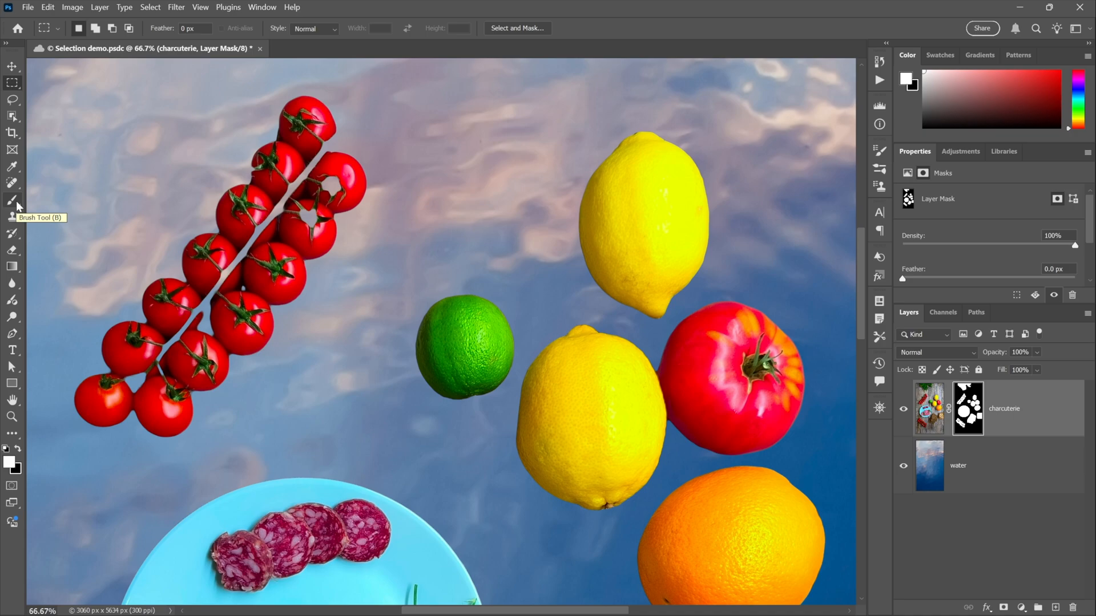
# Step: Brush white on the mask along the tomato vine stem to restore it to the cluster
pyautogui.click(12, 201)
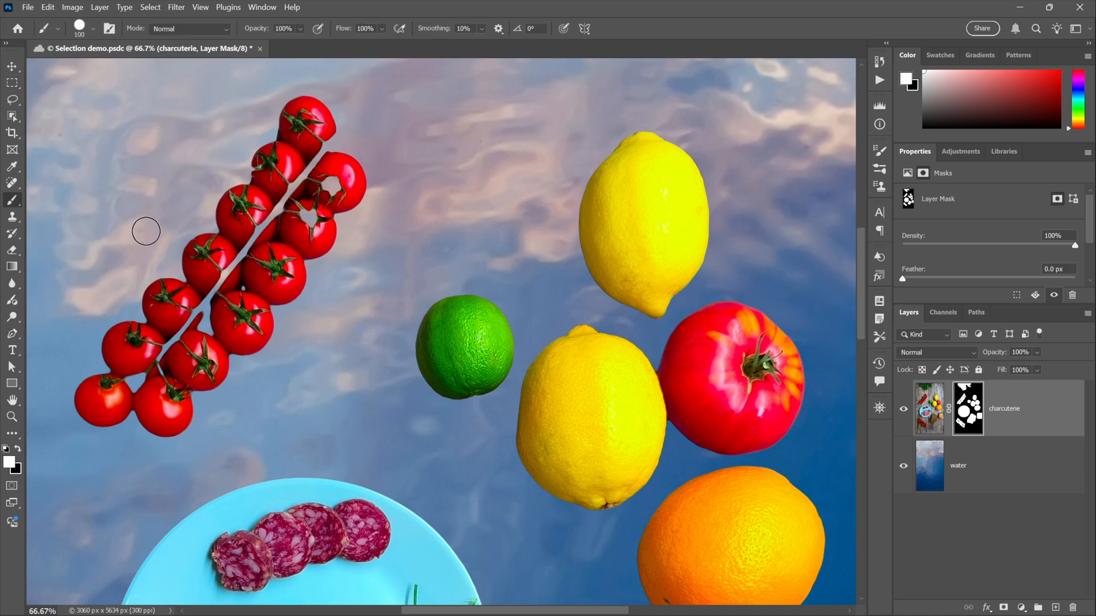
pyautogui.moveTo(217, 256)
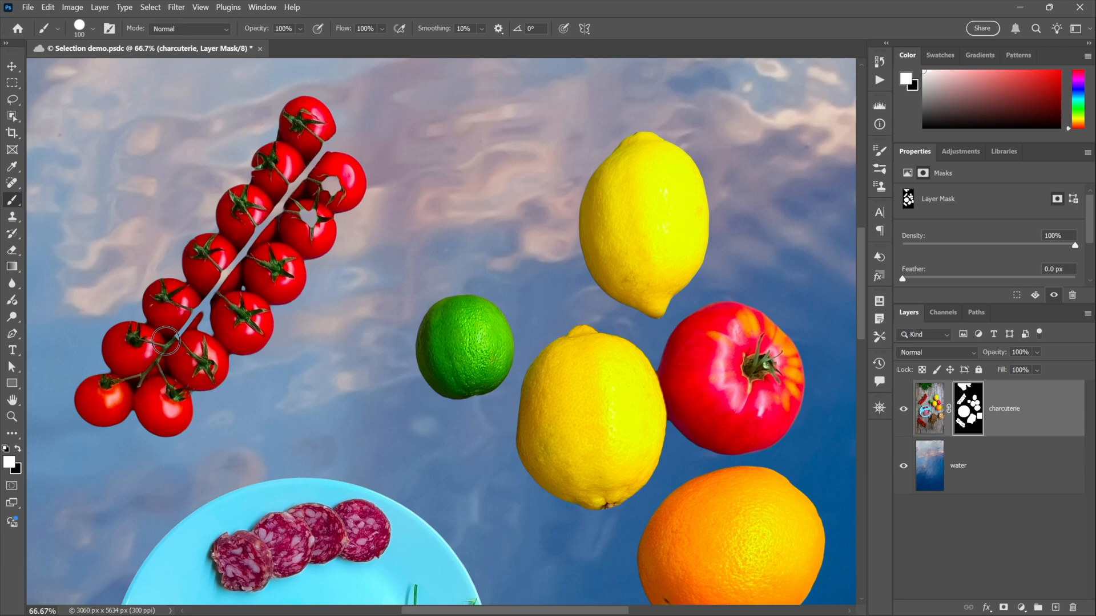
pyautogui.moveTo(220, 277)
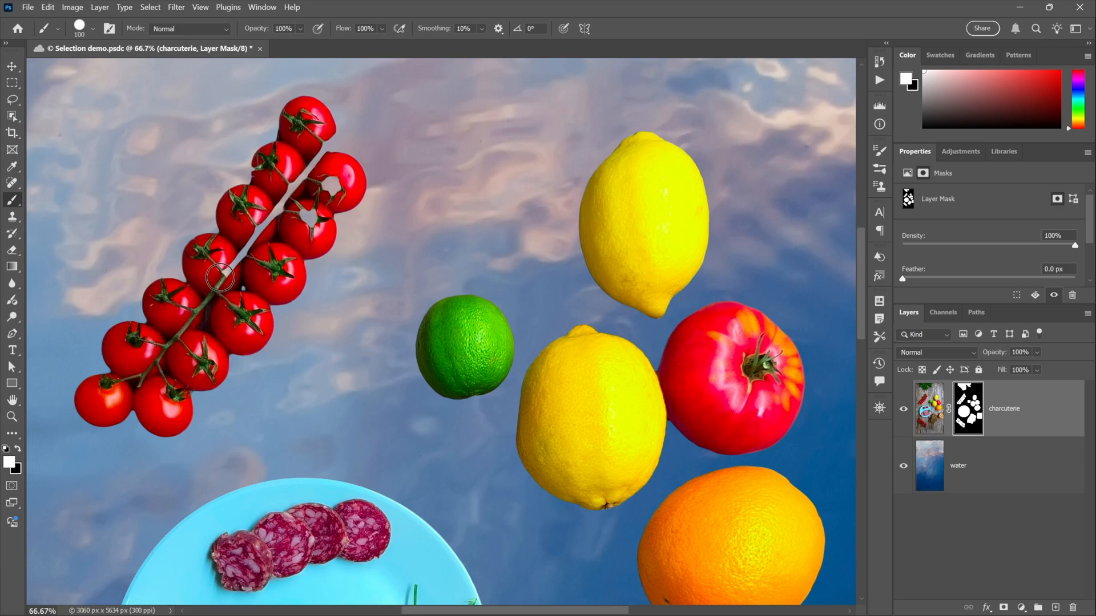
pyautogui.moveTo(220, 276); pyautogui.dragTo(308, 231)
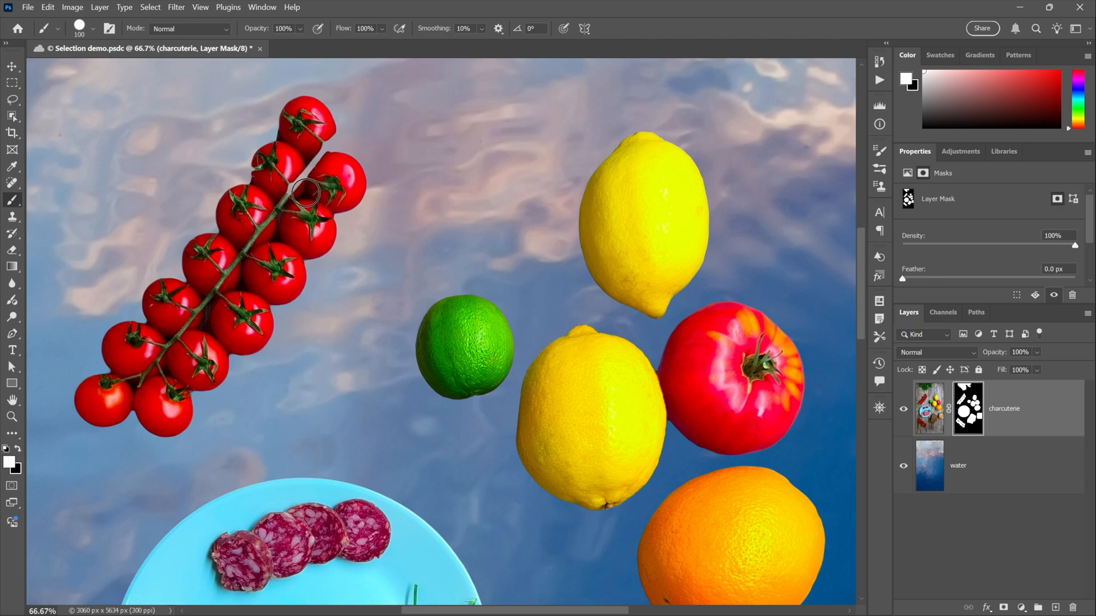
pyautogui.moveTo(311, 148)
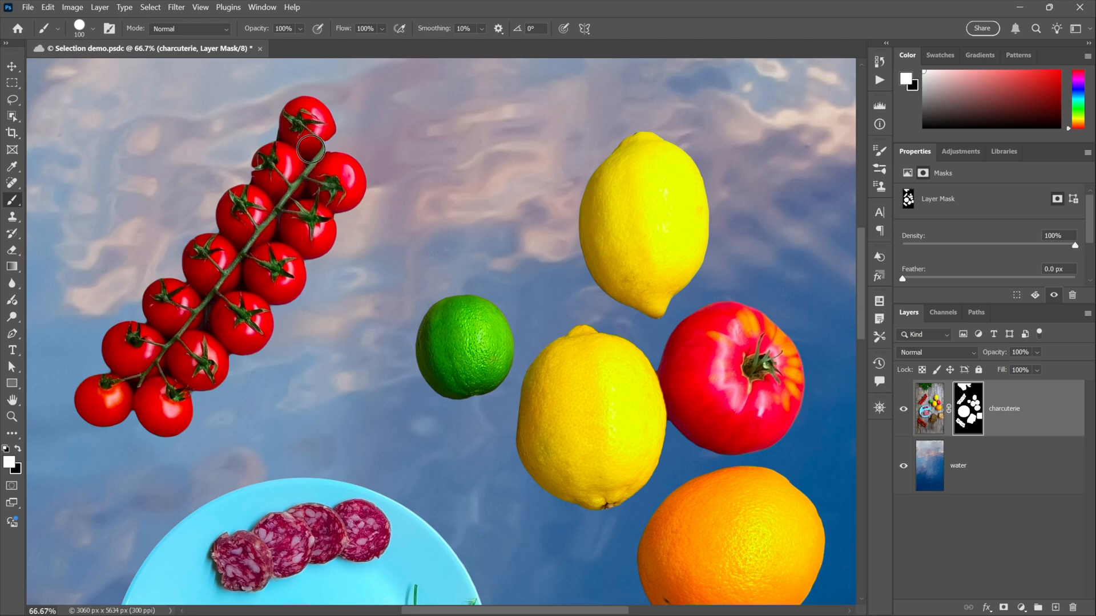
pyautogui.moveTo(309, 155)
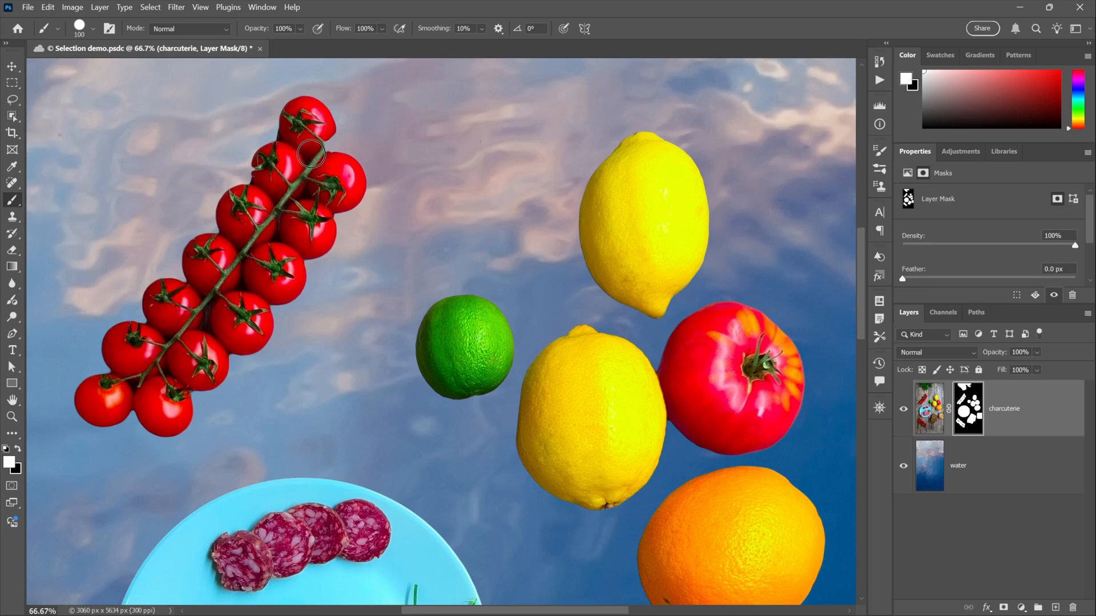
pyautogui.moveTo(162, 160)
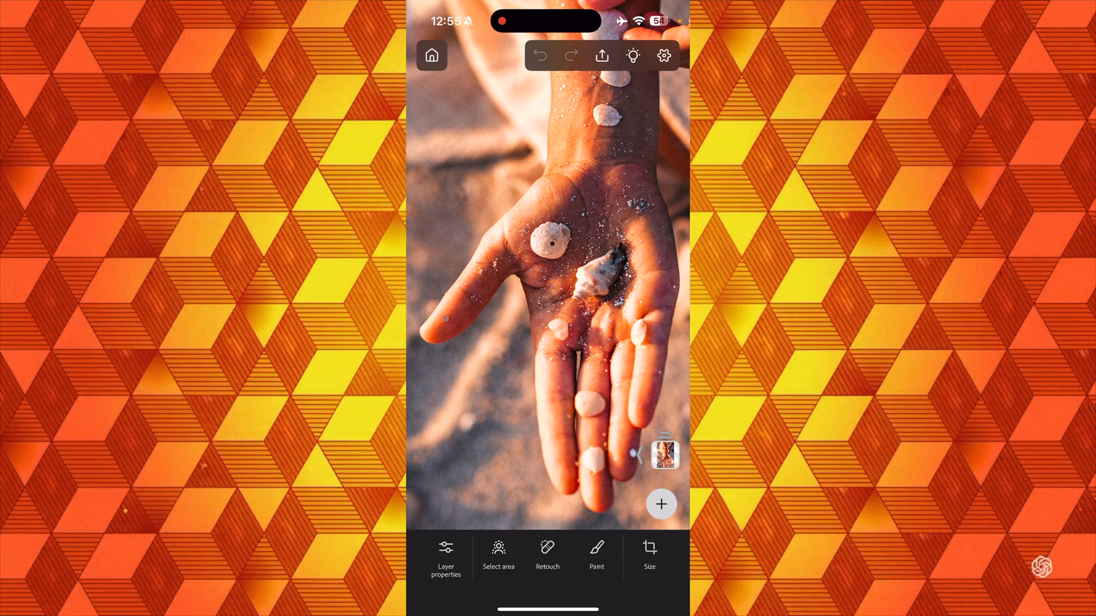
# Step: Choose Retouch > Remove, review its options, and brush away the shell on the ring finger
pyautogui.click(548, 556)
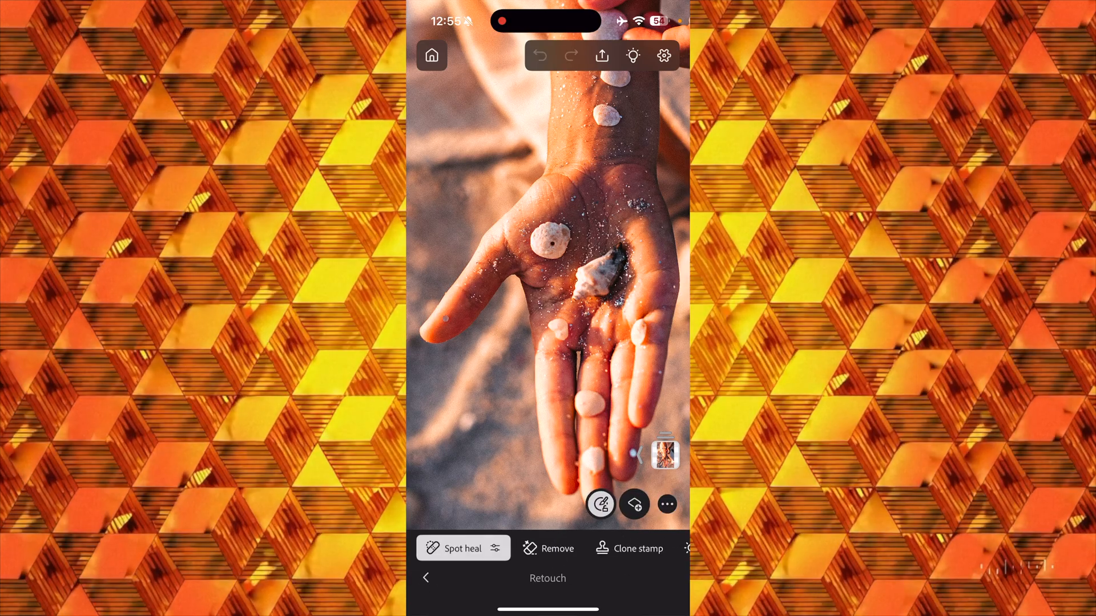
pyautogui.click(549, 548)
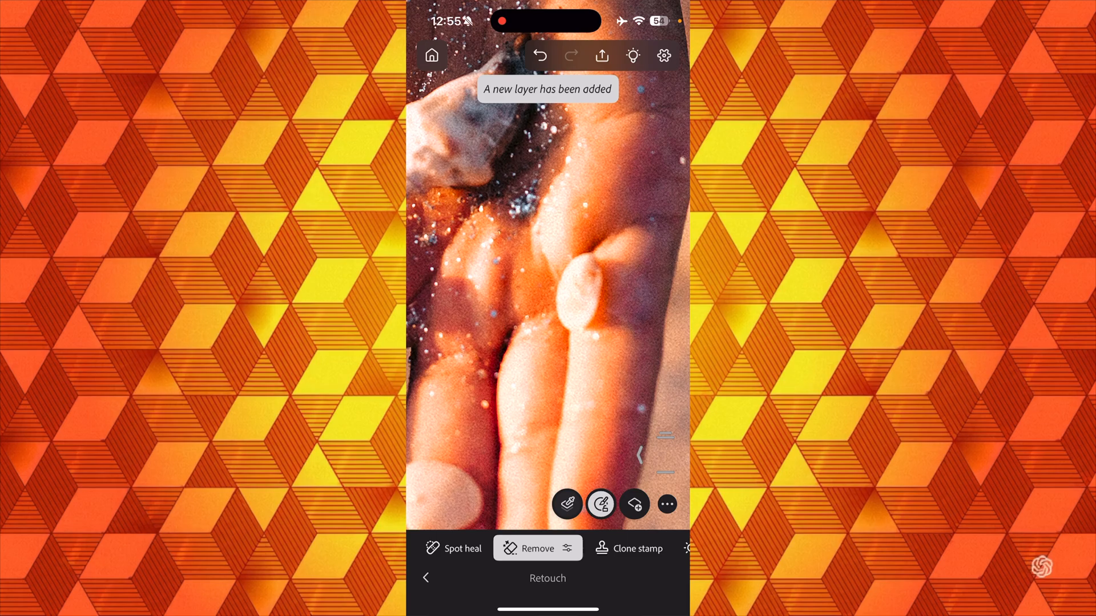
pyautogui.click(666, 504)
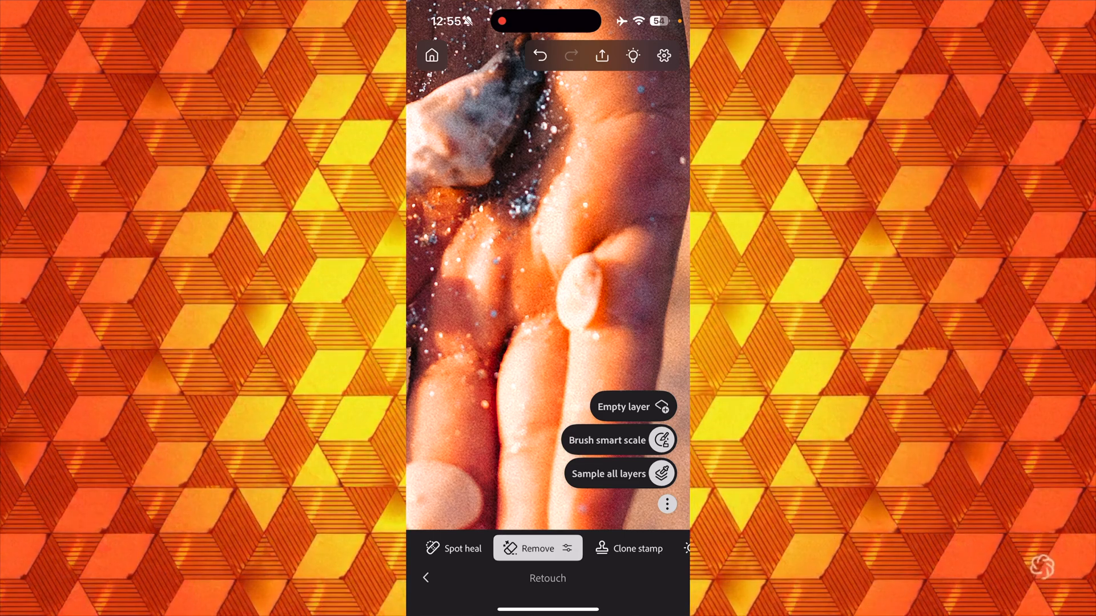
pyautogui.click(665, 504)
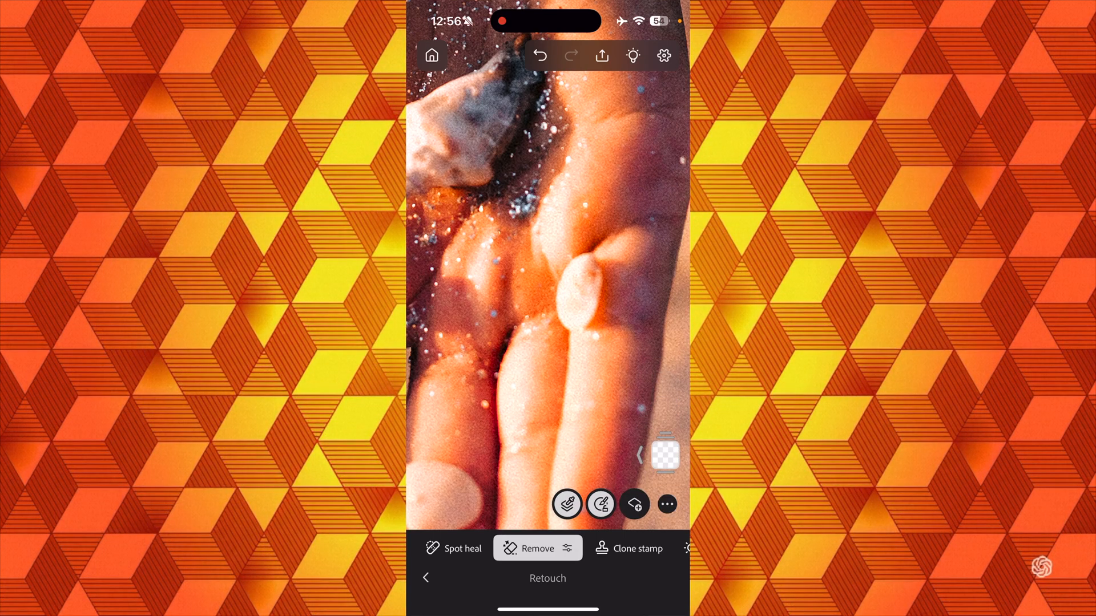
pyautogui.click(571, 349)
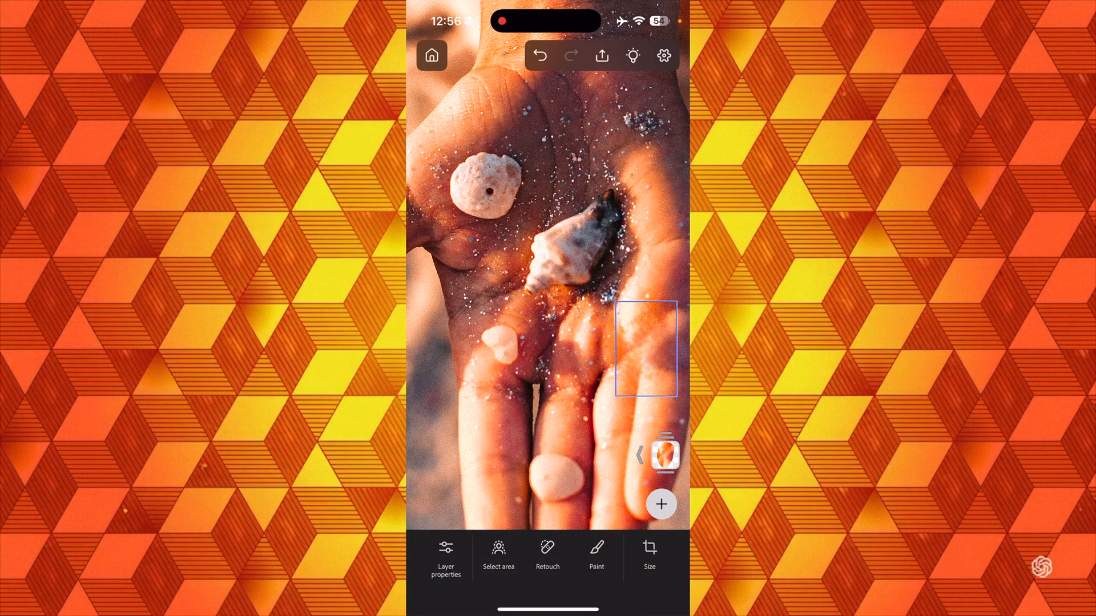
# Step: Lasso a loose selection around the two large shells on the palm and confirm it
pyautogui.click(499, 557)
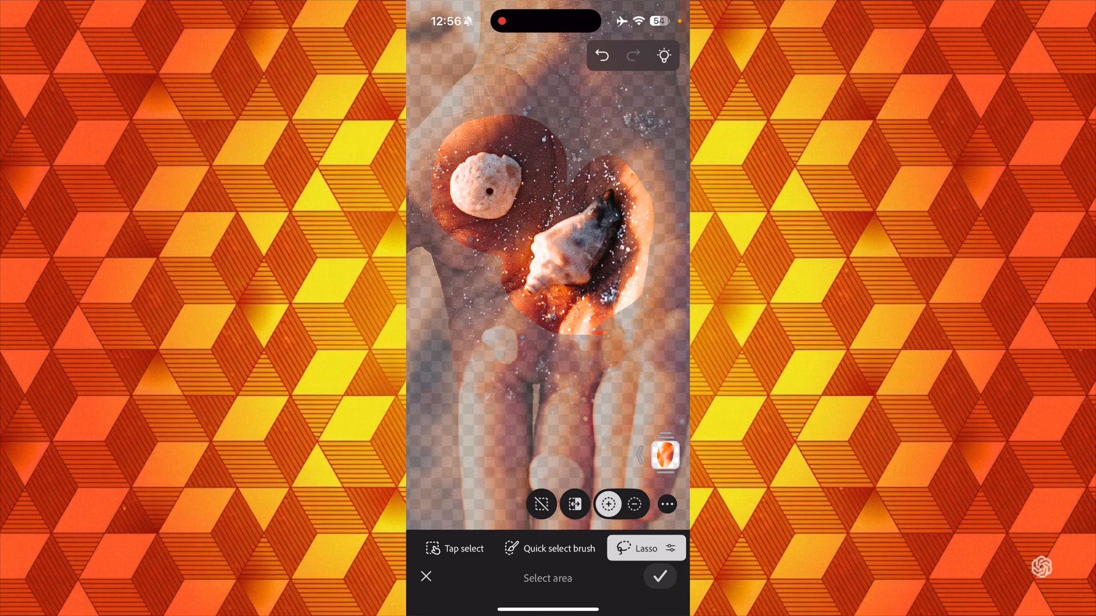
pyautogui.click(657, 578)
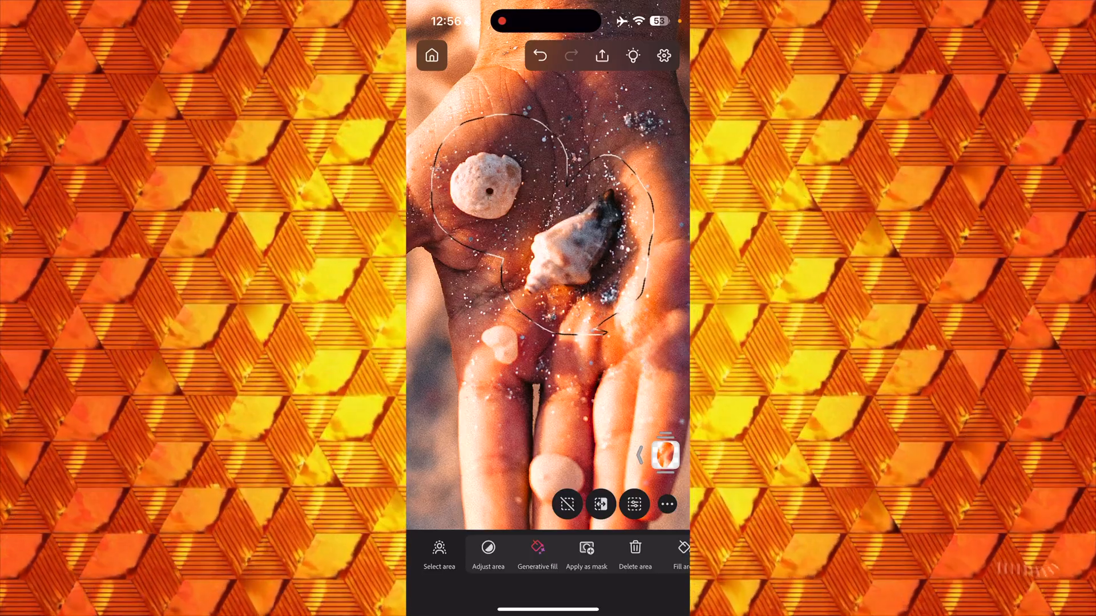
# Step: Generate a prompt-free fill erasing the palm shells, then preview variations two and three
pyautogui.click(537, 552)
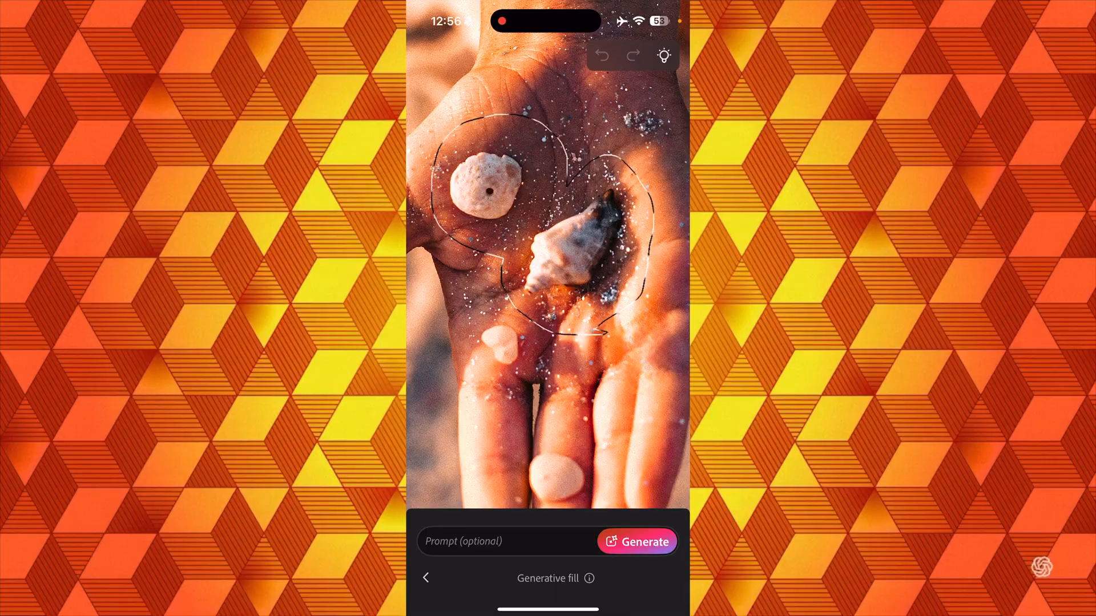
pyautogui.click(636, 541)
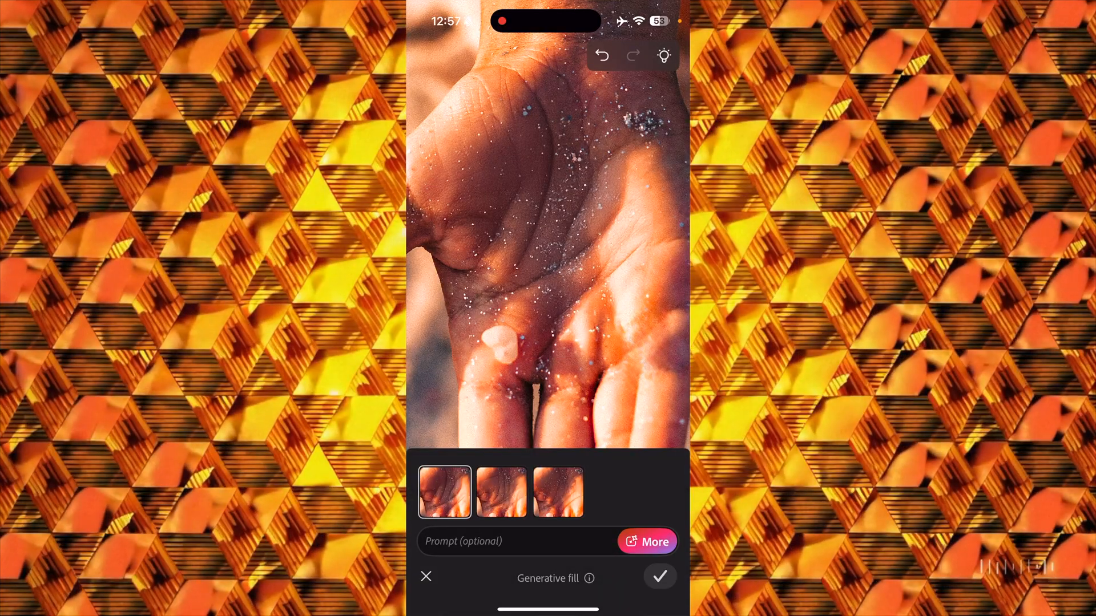
pyautogui.click(502, 491)
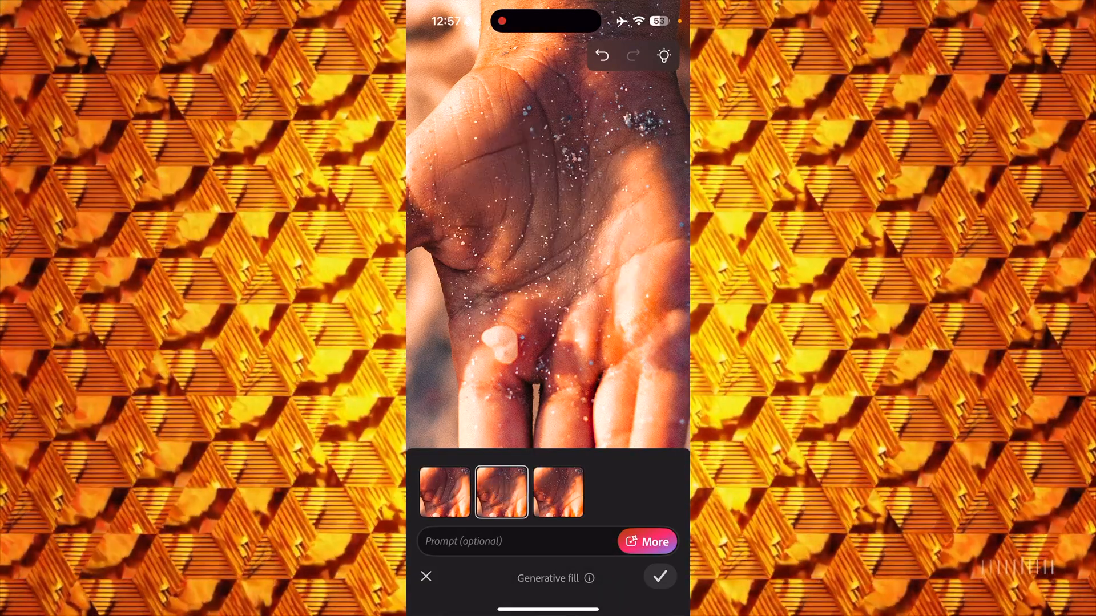
pyautogui.click(557, 491)
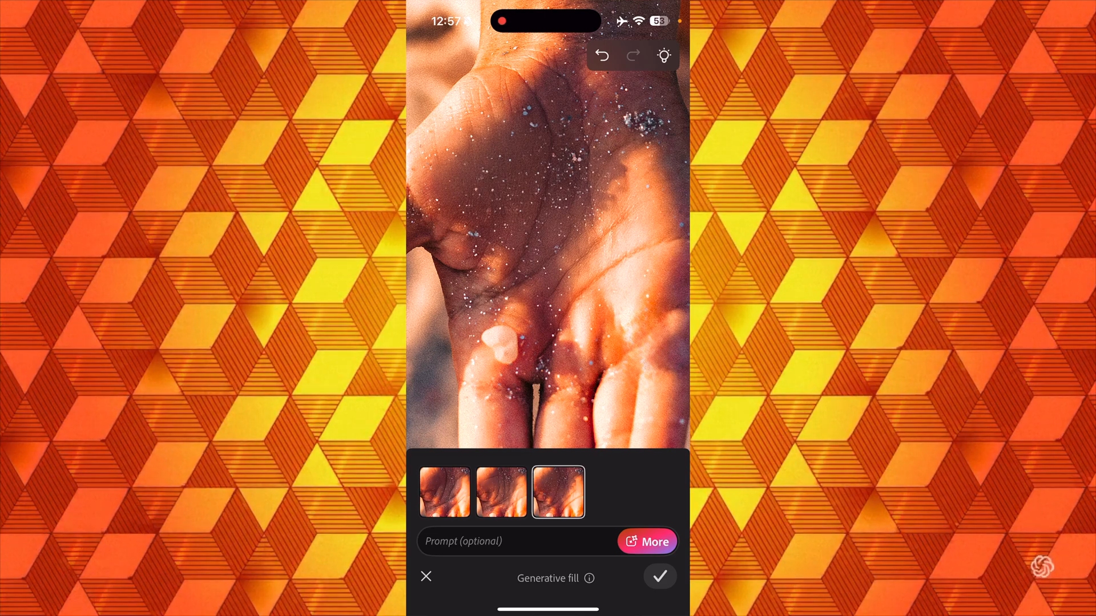